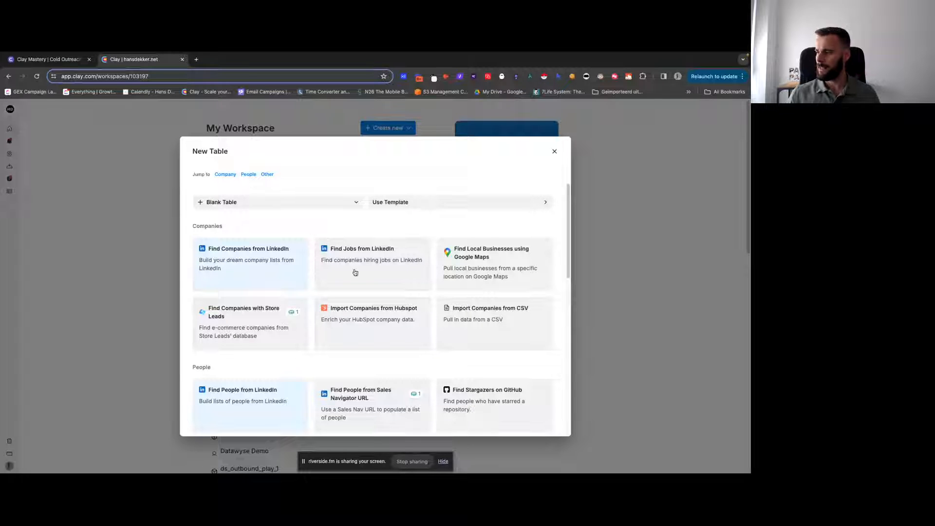
{"action": "mouse_move", "coordinate": [310, 231]}
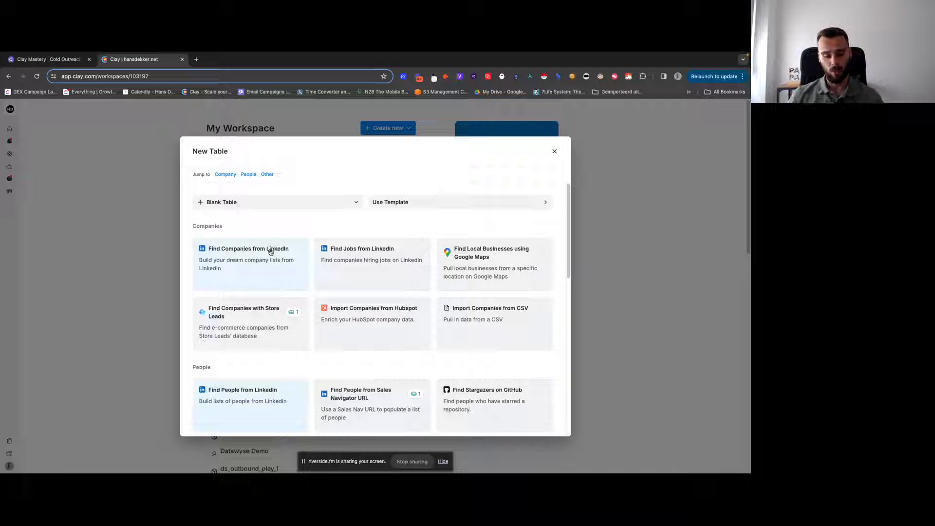
{"action": "mouse_move", "coordinate": [310, 236]}
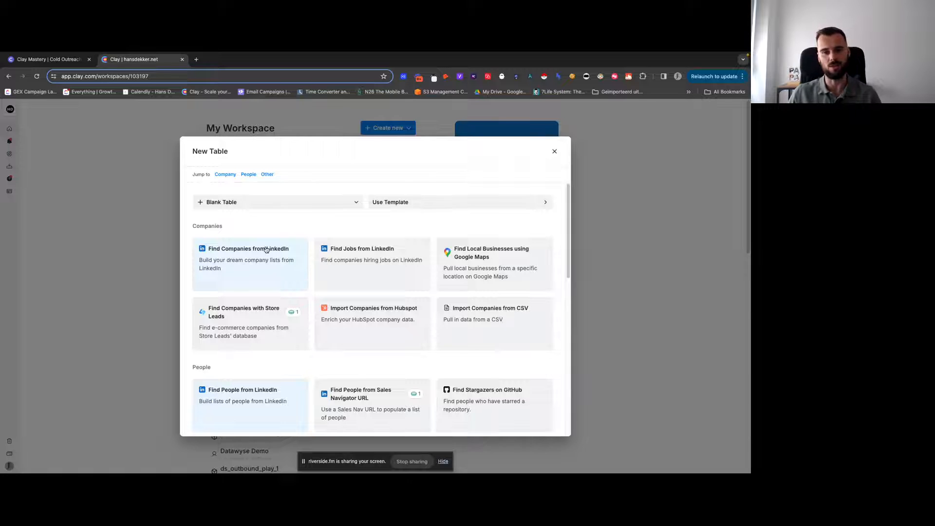
Step: Open Find Companies from LinkedIn and explore the lookalike and description options, leaving both blank
{"action": "left_click", "coordinate": [248, 248]}
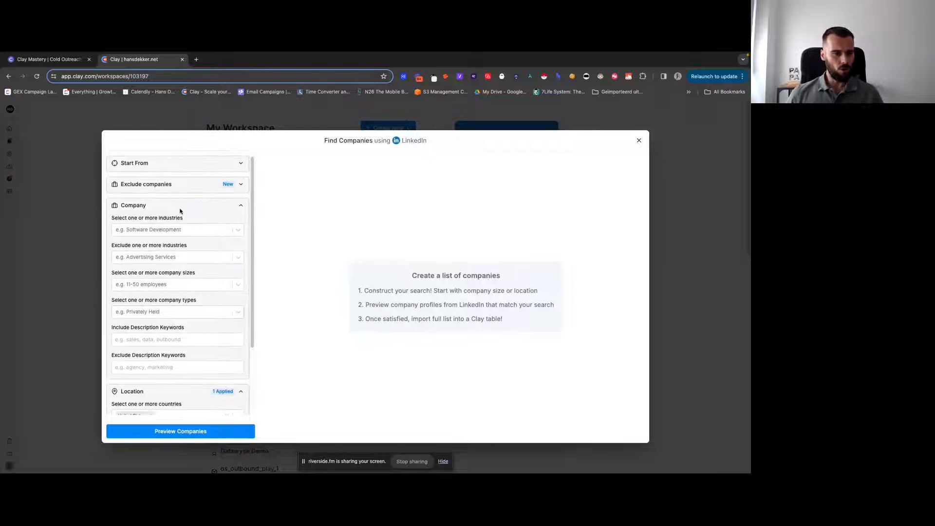
{"action": "mouse_move", "coordinate": [283, 186]}
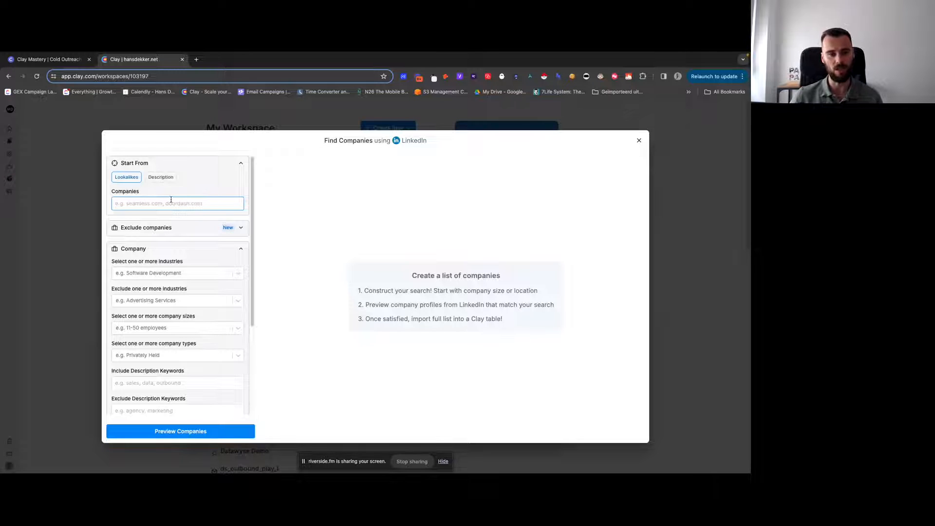
{"action": "left_click", "coordinate": [177, 203]}
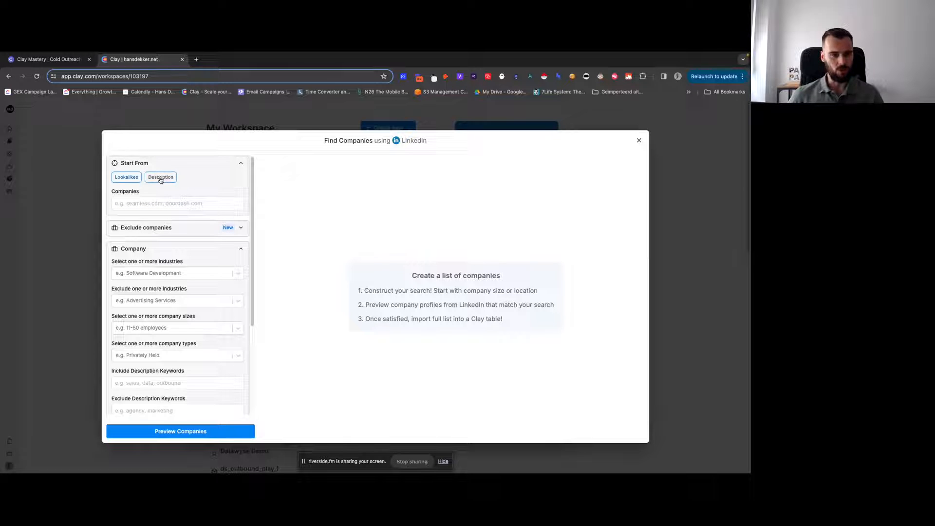
{"action": "left_click", "coordinate": [126, 176]}
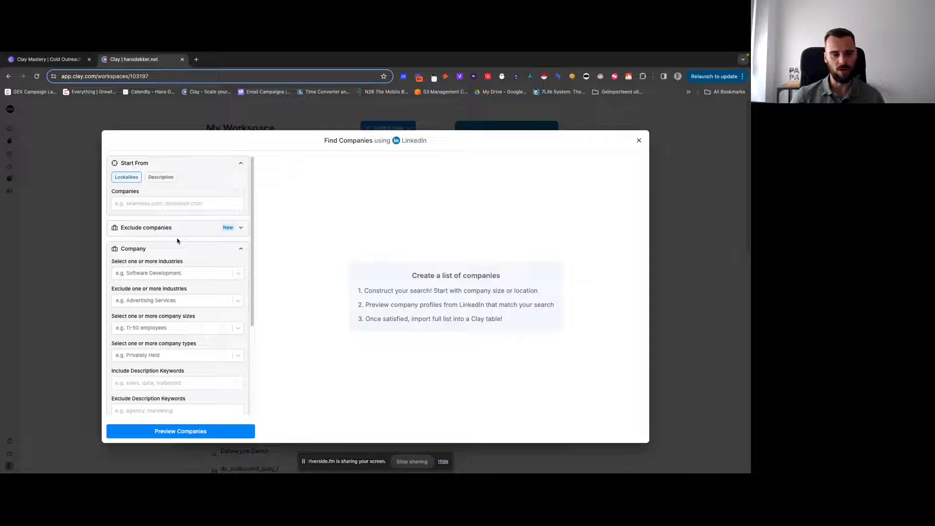
{"action": "left_click", "coordinate": [177, 204]}
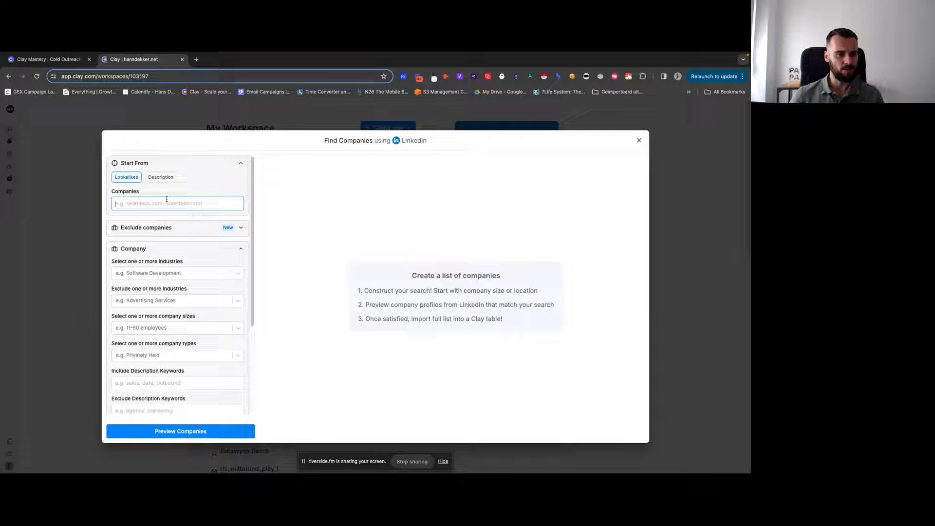
{"action": "left_click", "coordinate": [160, 176]}
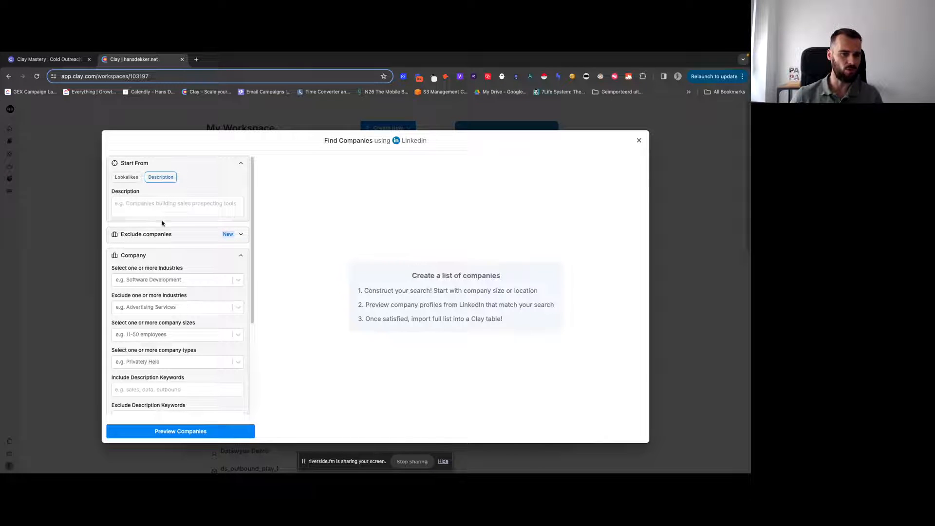
{"action": "scroll", "scroll_direction": "down", "scroll_amount": 3}
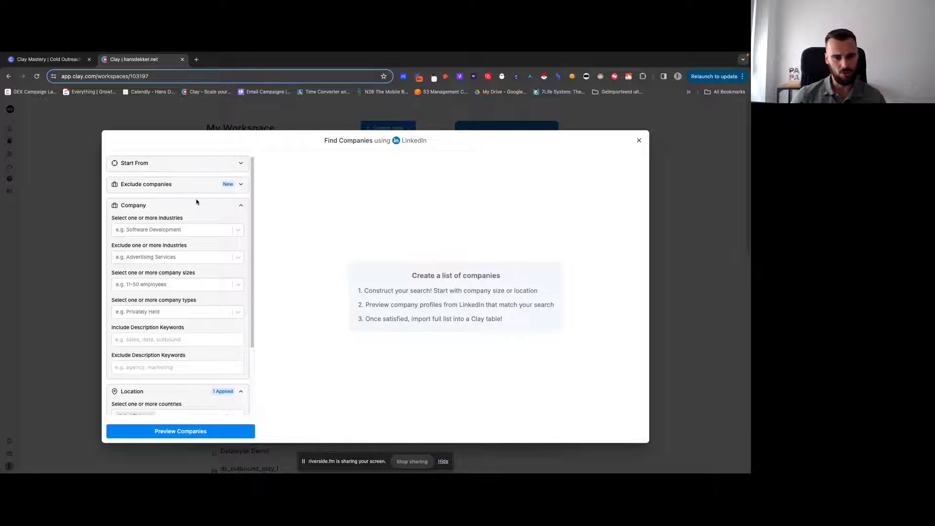
Step: Include the Marketing Services industry, removing the accidentally added Accounting
{"action": "left_click", "coordinate": [177, 229]}
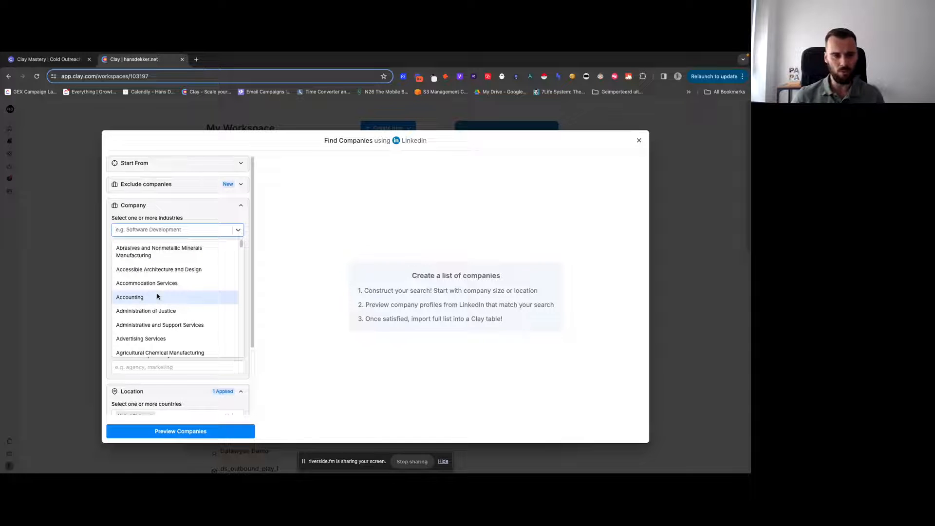
{"action": "left_click", "coordinate": [130, 297]}
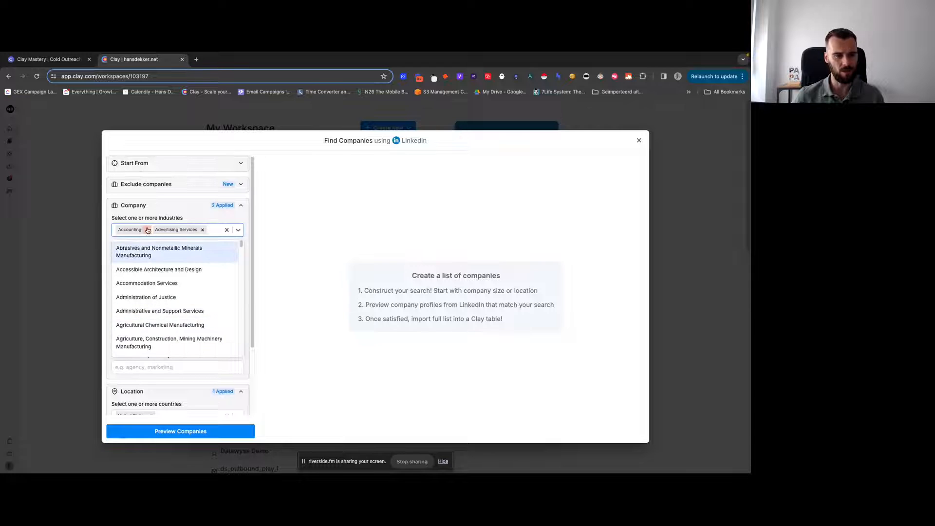
{"action": "left_click", "coordinate": [147, 230]}
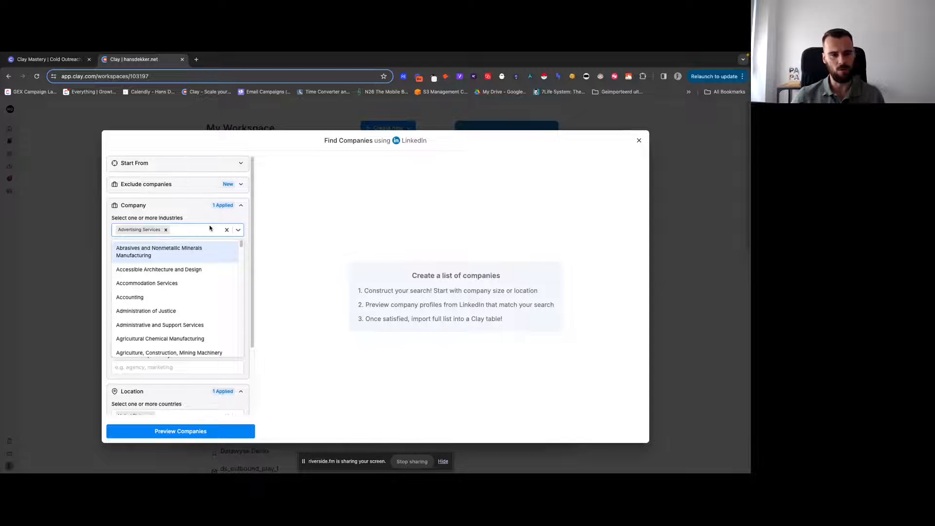
{"action": "type", "text": "mark"}
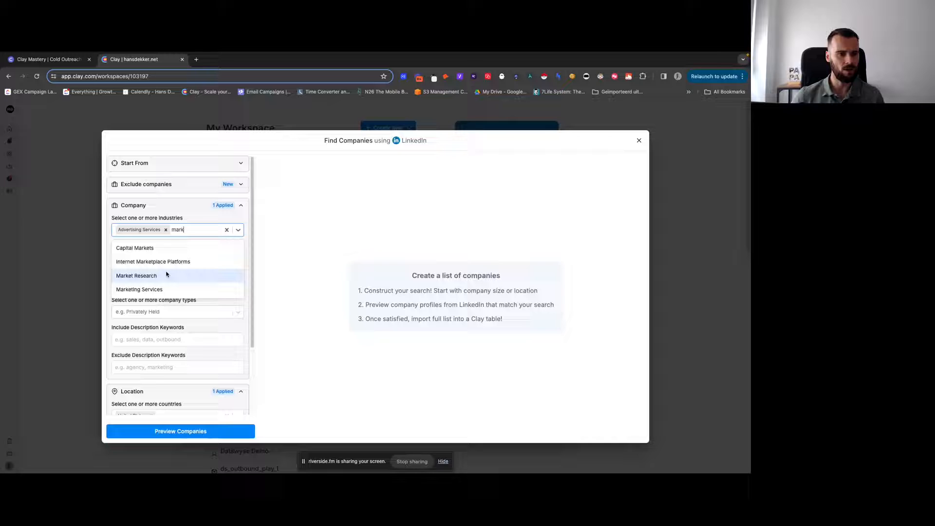
{"action": "left_click", "coordinate": [139, 289]}
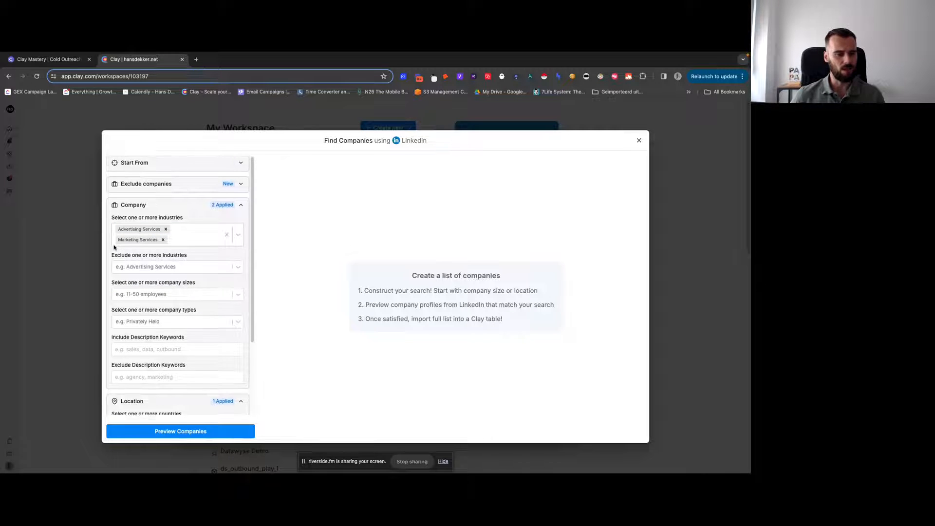
Step: Add company sizes 2-10 and 51-200 employees
{"action": "scroll", "scroll_direction": "down", "scroll_amount": 3}
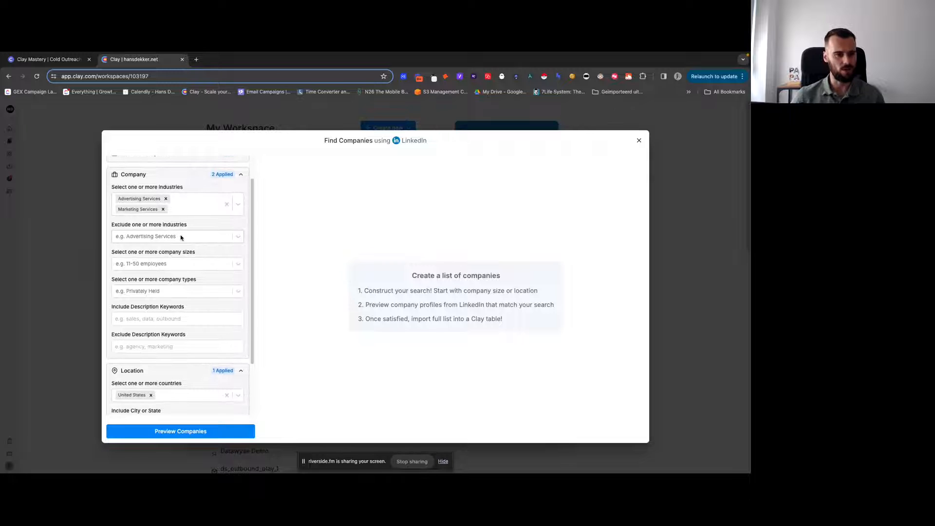
{"action": "scroll", "scroll_direction": "down", "scroll_amount": 3}
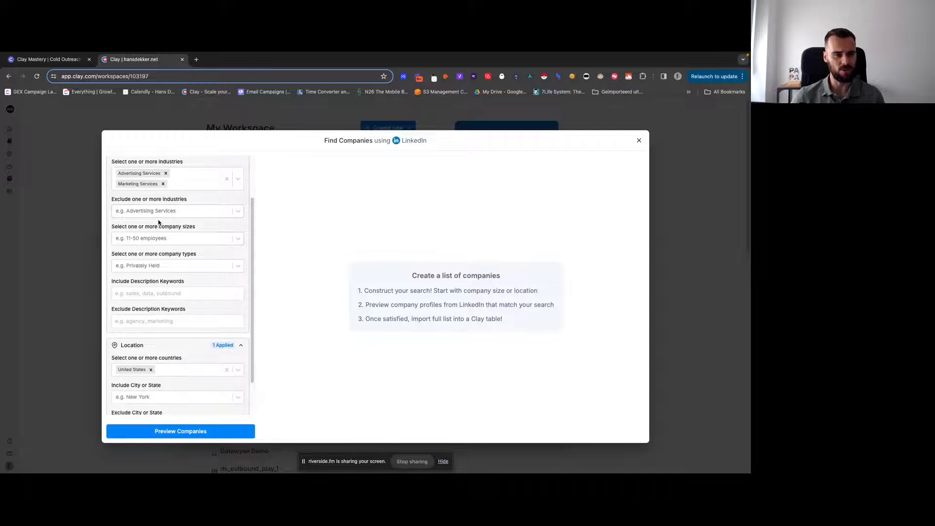
{"action": "left_click", "coordinate": [173, 238]}
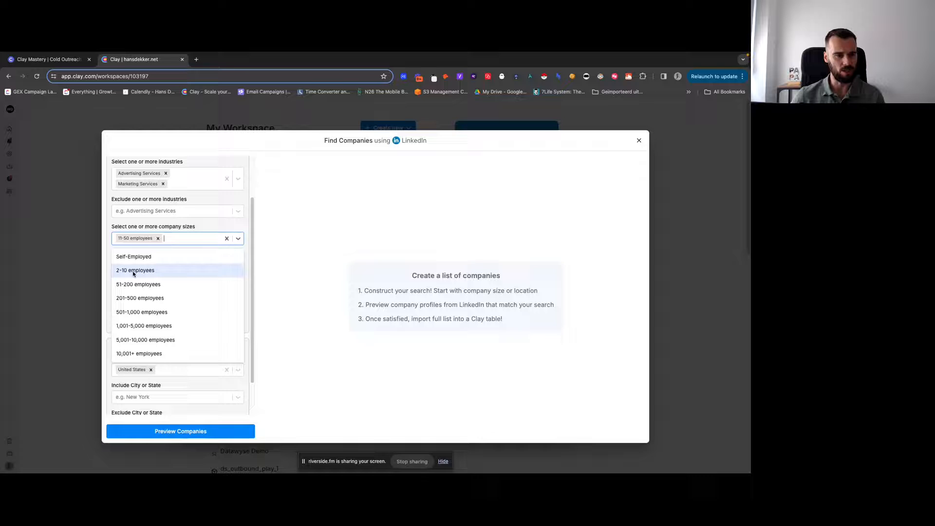
{"action": "left_click", "coordinate": [138, 284]}
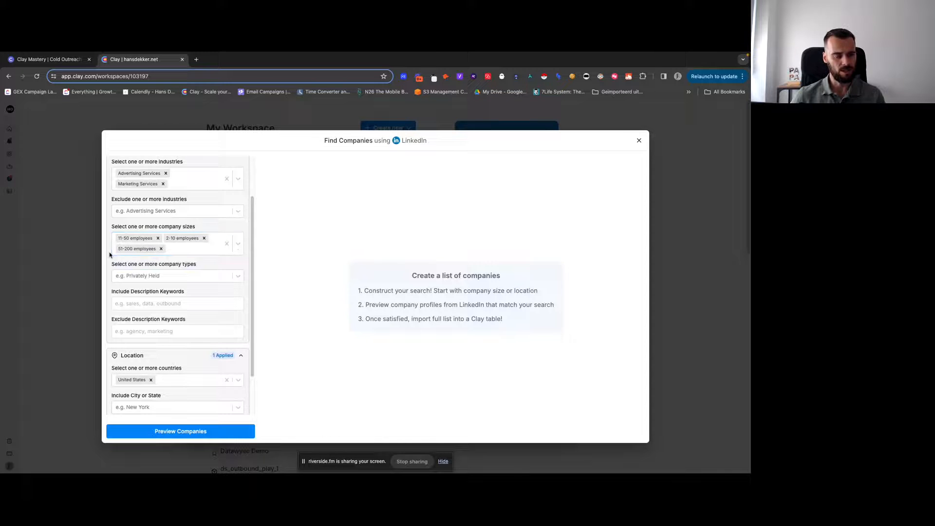
{"action": "left_click", "coordinate": [176, 238]}
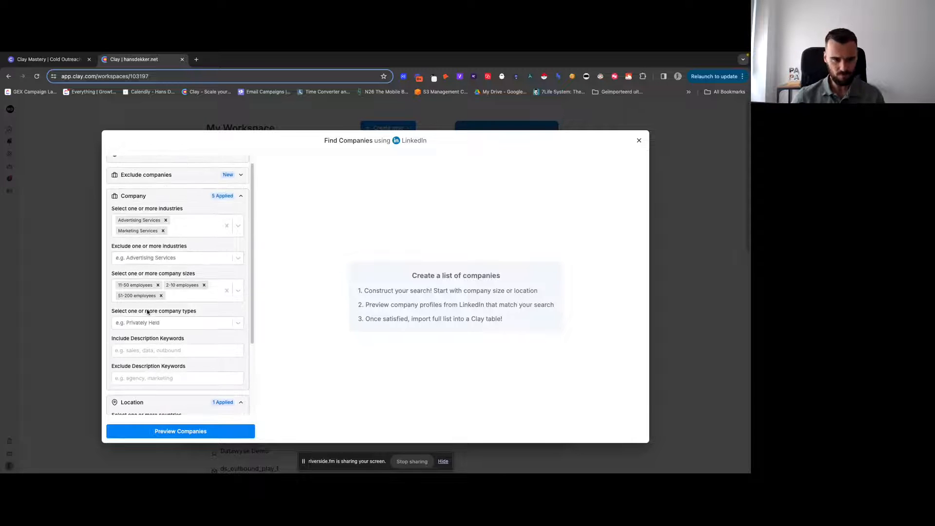
Step: Require the description keyword 'agency' and set the result limit to 500
{"action": "type", "text": "agency"}
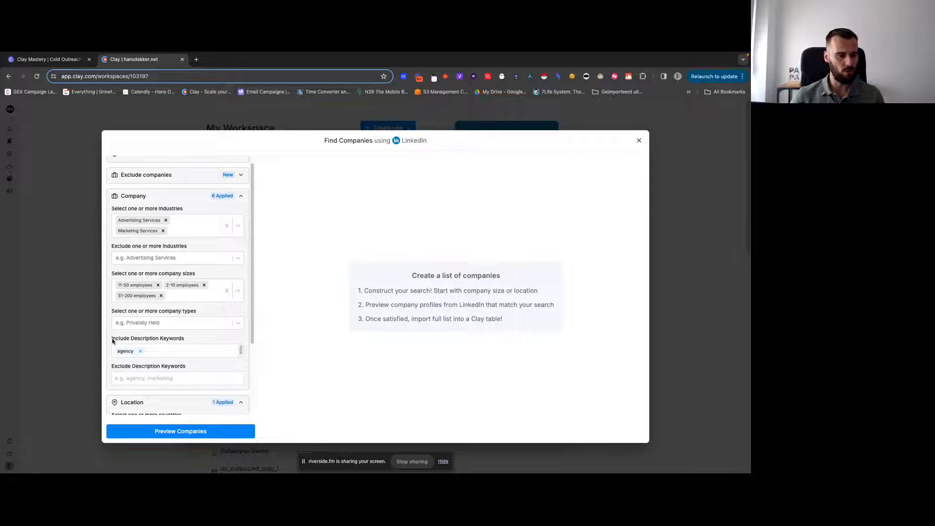
{"action": "scroll", "scroll_direction": "down", "scroll_amount": 3}
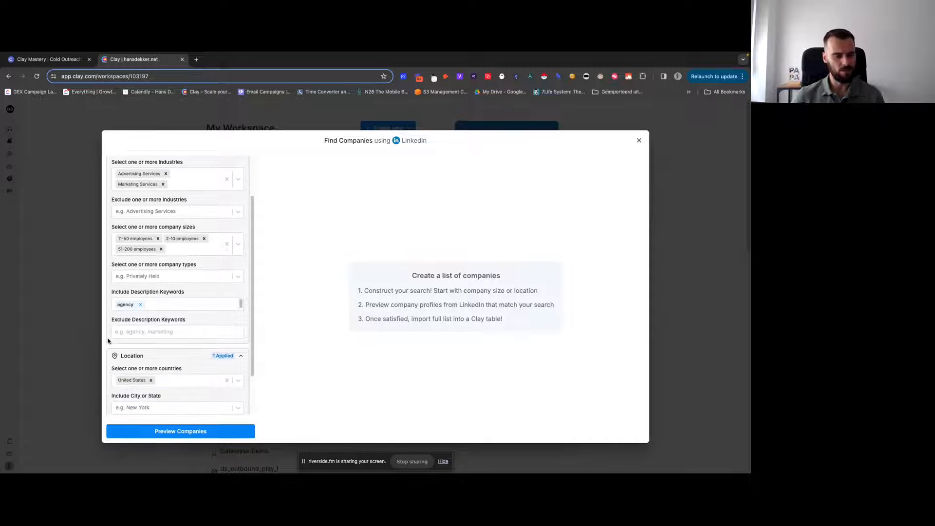
{"action": "scroll", "scroll_direction": "down", "scroll_amount": 3}
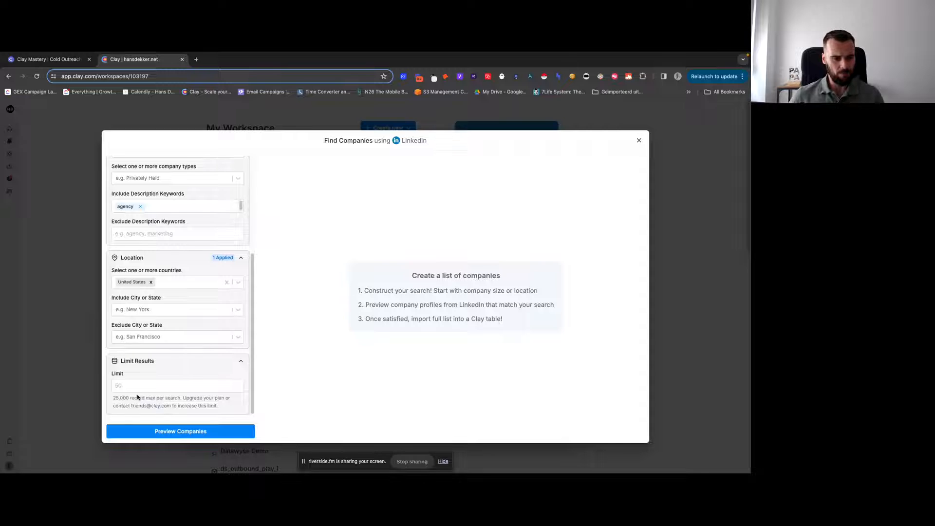
{"action": "left_click", "coordinate": [177, 385]}
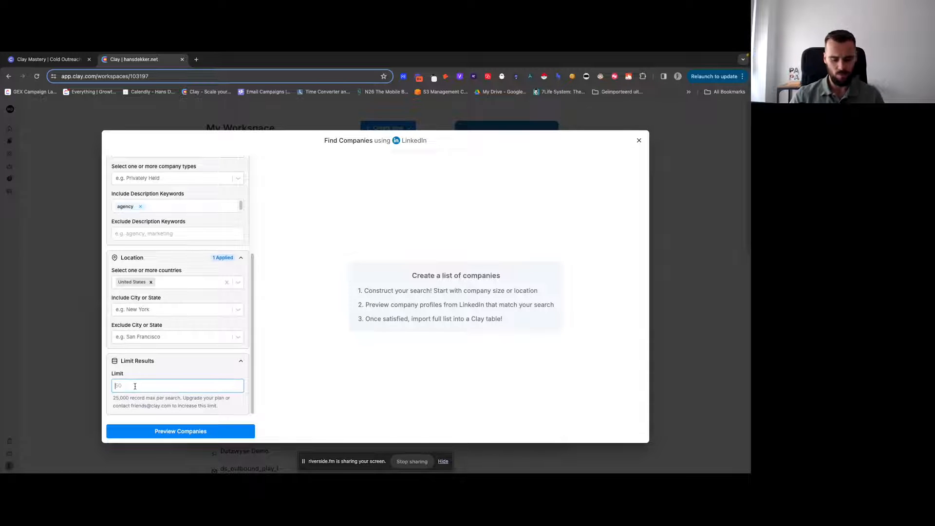
{"action": "type", "text": "500"}
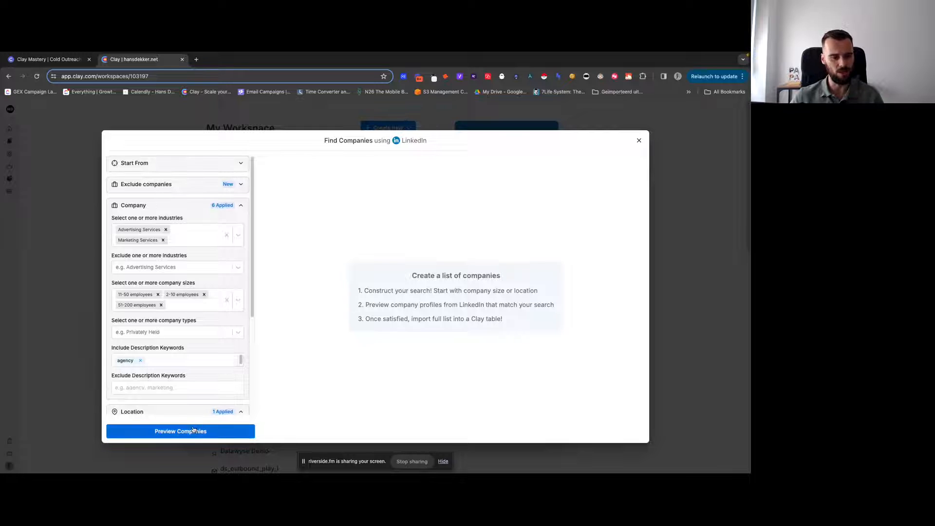
Step: Preview the matching agencies across all columns, then choose Import 500 Companies to New Table
{"action": "left_click", "coordinate": [180, 430]}
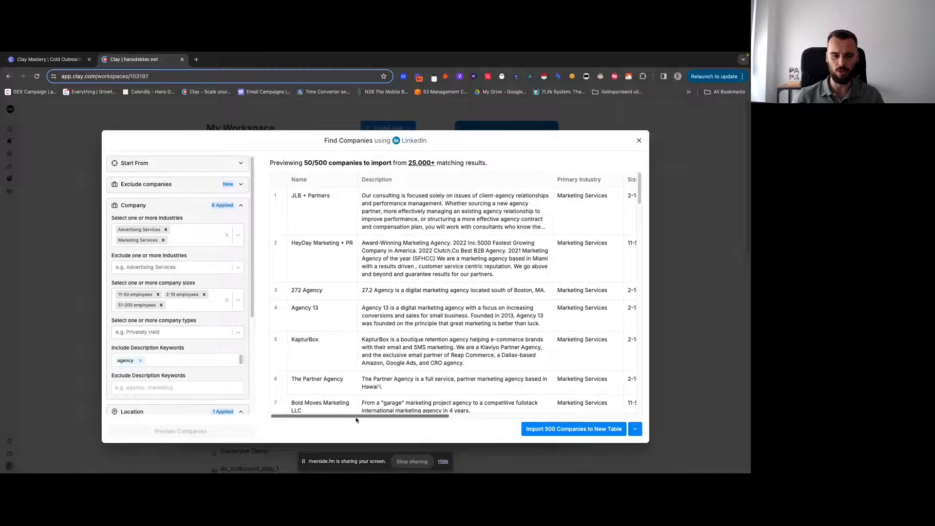
{"action": "scroll", "scroll_direction": "right", "scroll_amount": 3}
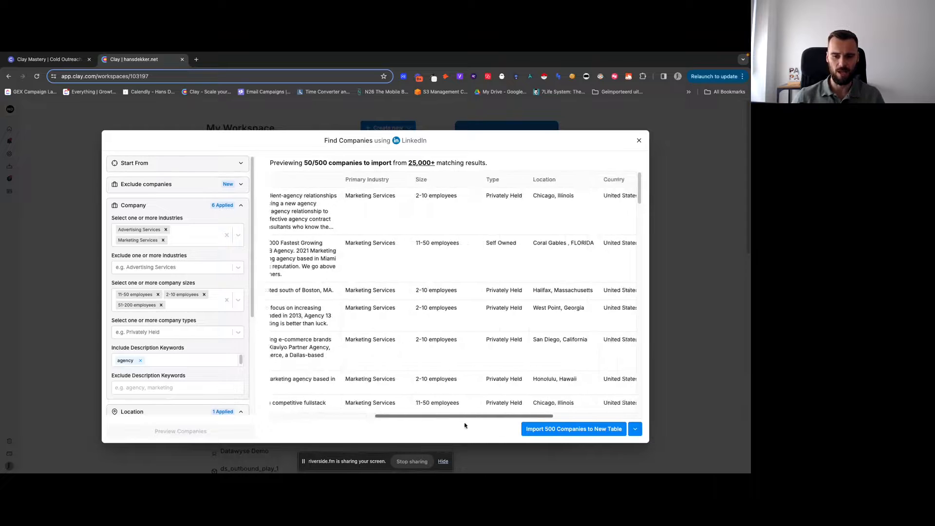
{"action": "scroll", "scroll_direction": "right", "scroll_amount": 3}
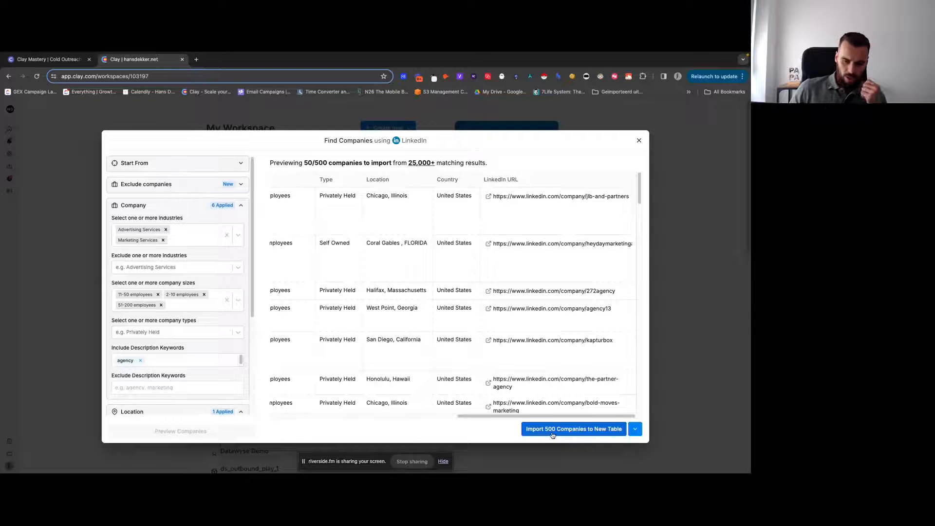
{"action": "left_click", "coordinate": [635, 428]}
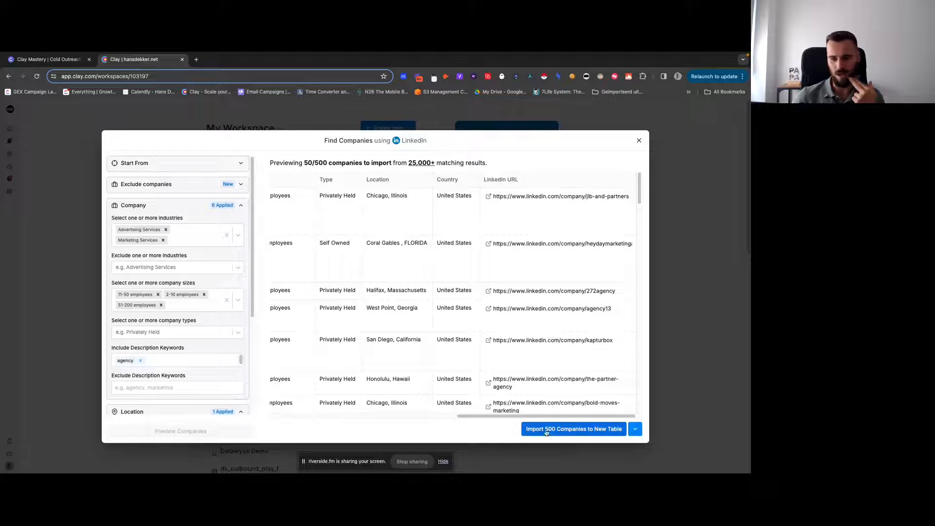
Step: Import the 500 companies into a new table using the free option with no enrichments
{"action": "left_click", "coordinate": [572, 428]}
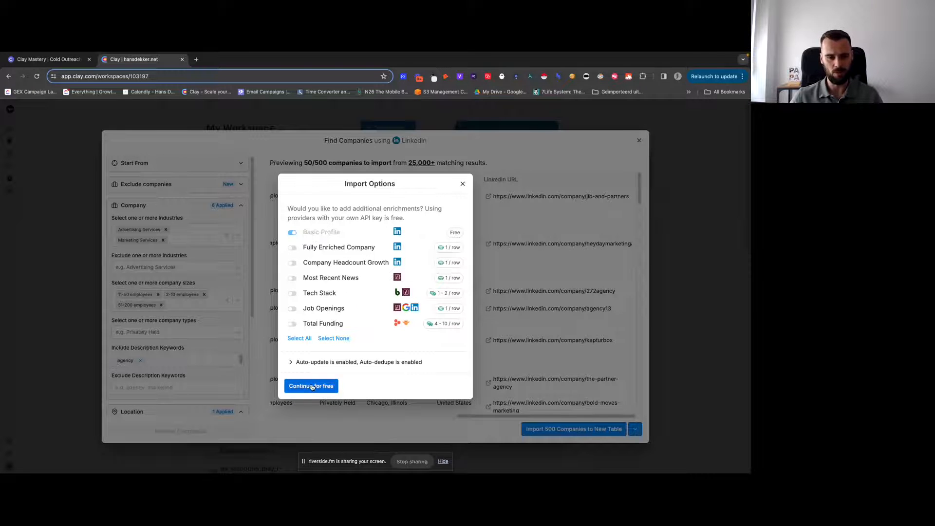
{"action": "left_click", "coordinate": [311, 385]}
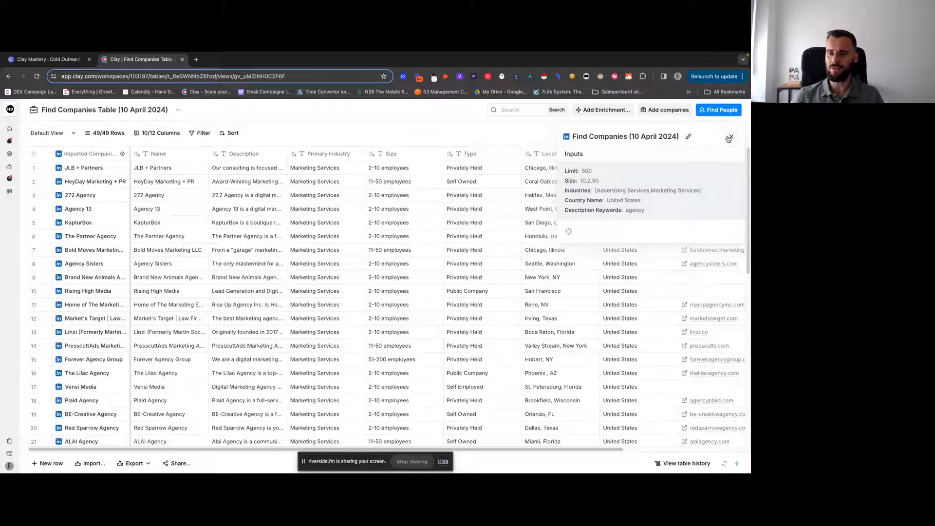
Step: Close the search panel and browse the imported agencies' rows, descriptions and columns
{"action": "left_click", "coordinate": [728, 138]}
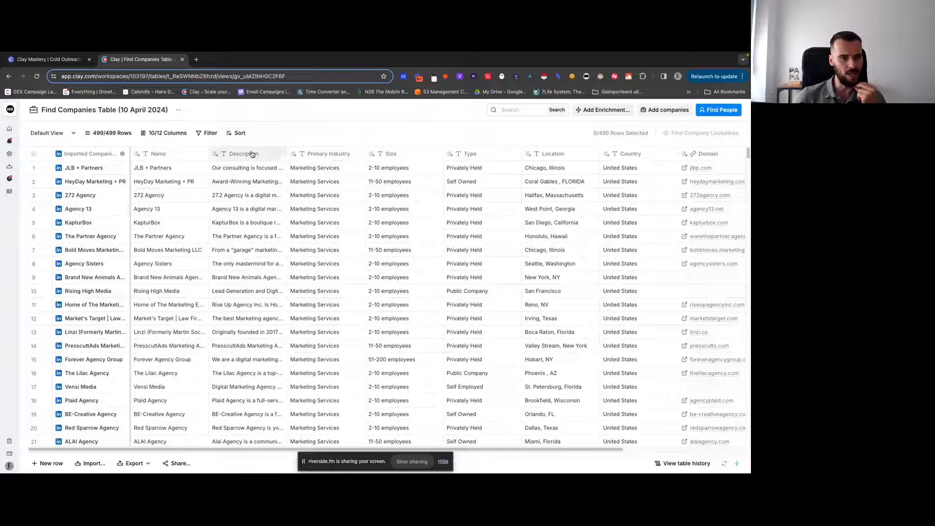
{"action": "left_click", "coordinate": [247, 167]}
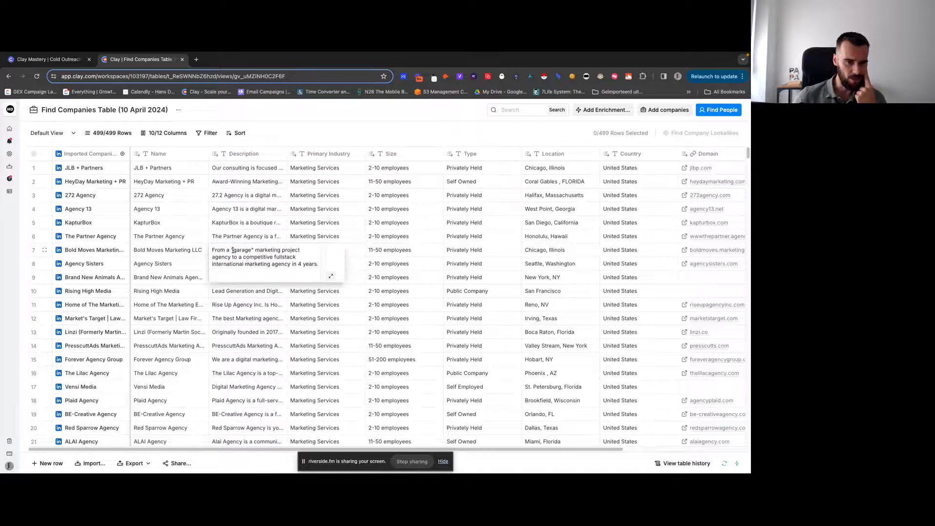
{"action": "scroll", "scroll_direction": "down", "scroll_amount": 3}
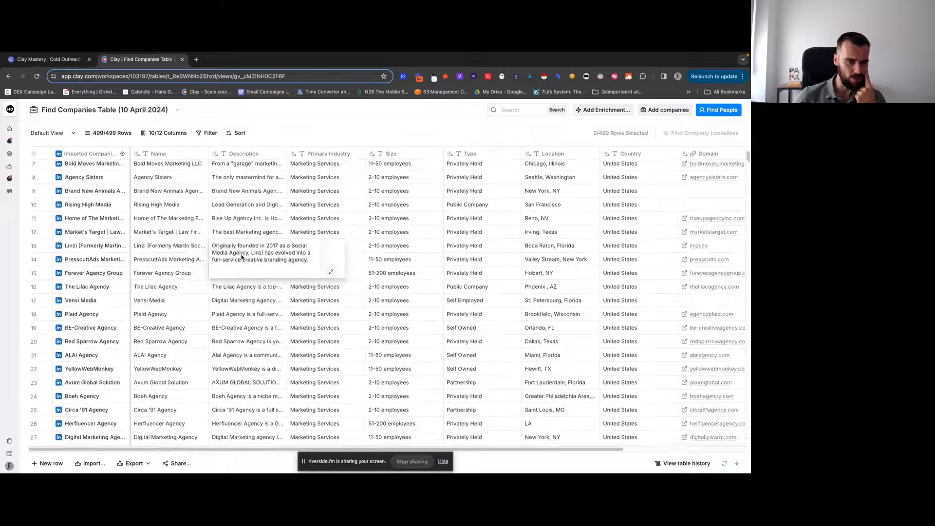
{"action": "scroll", "scroll_direction": "down", "scroll_amount": 3}
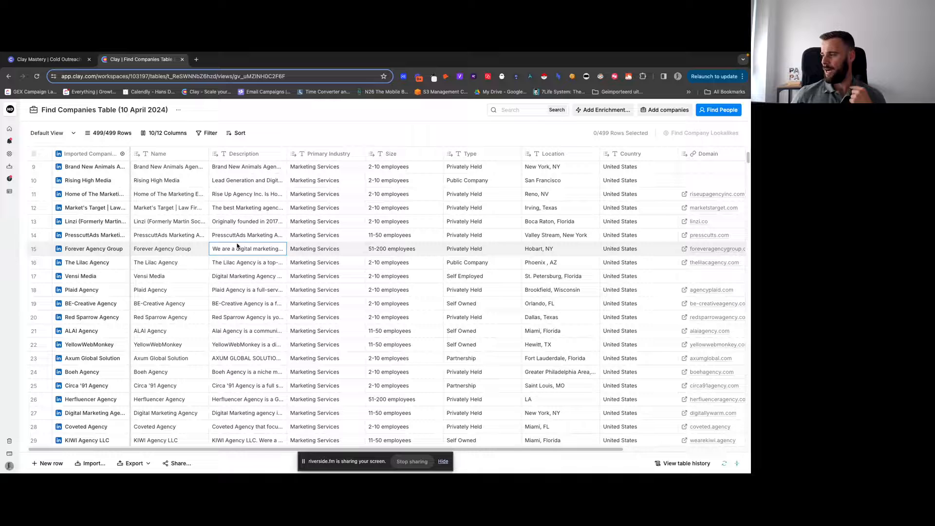
{"action": "scroll", "scroll_direction": "up", "scroll_amount": 3}
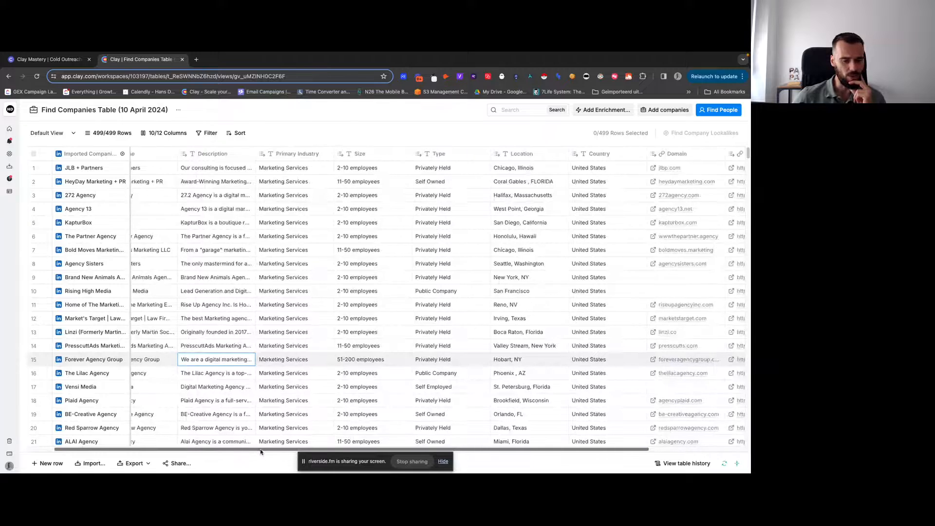
{"action": "scroll", "scroll_direction": "right", "scroll_amount": 3}
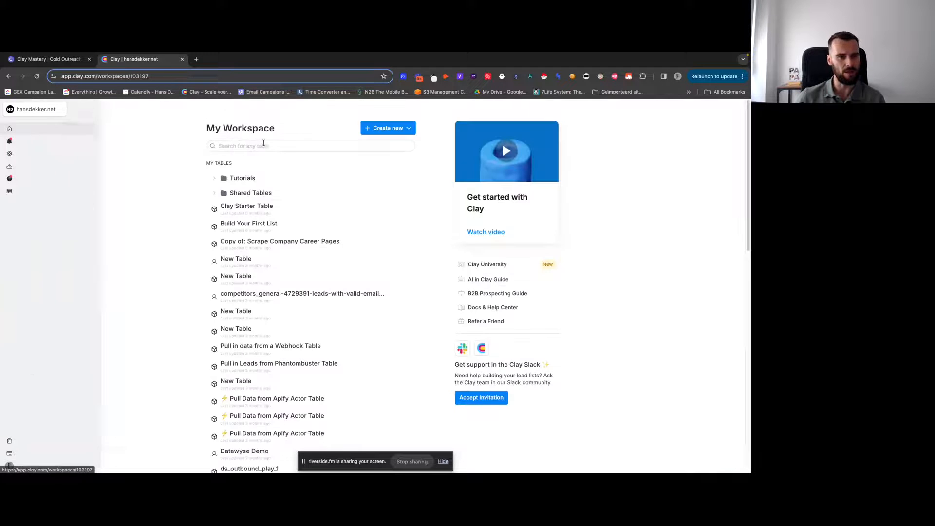
Step: Create a new table using the Find People from LinkedIn option
{"action": "left_click", "coordinate": [387, 128]}
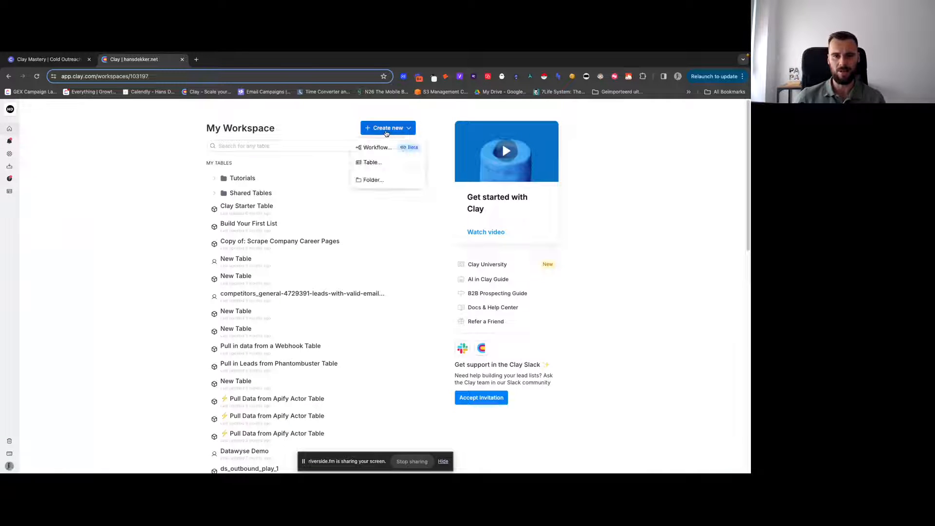
{"action": "left_click", "coordinate": [372, 162]}
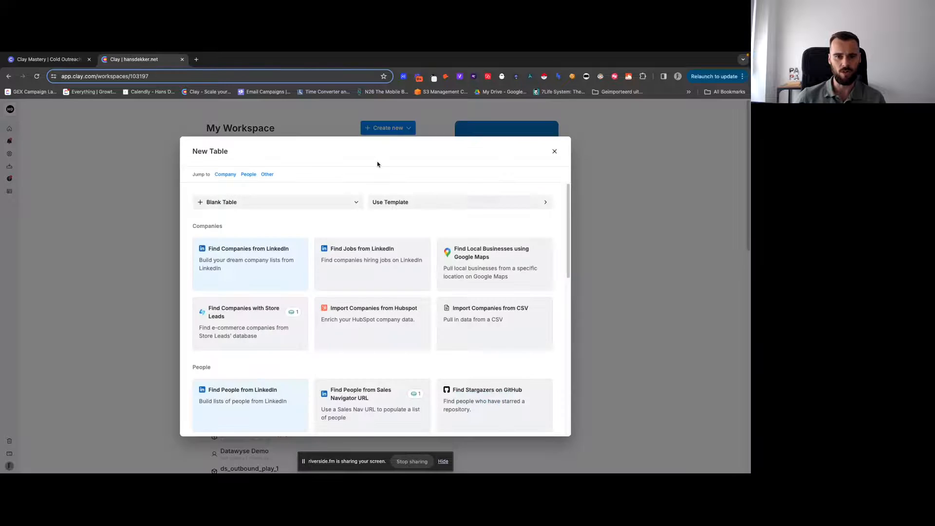
{"action": "scroll", "scroll_direction": "down", "scroll_amount": 3}
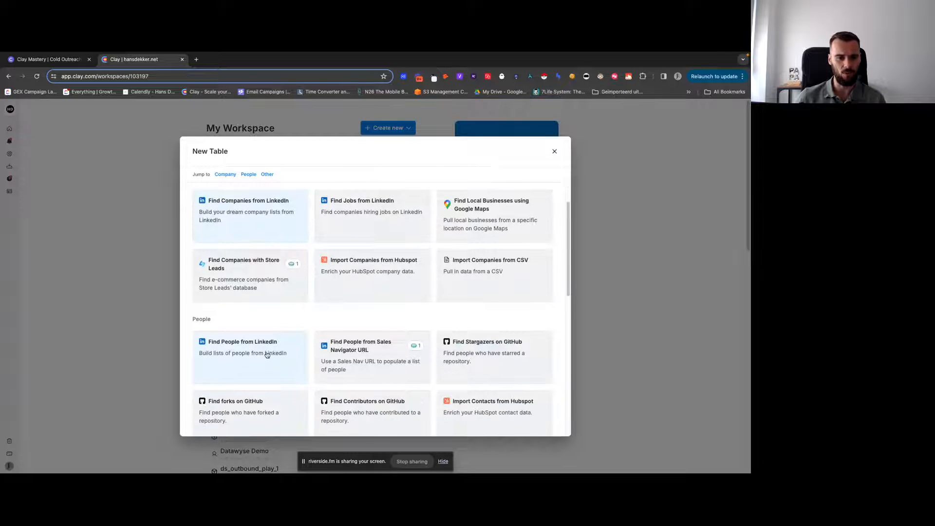
{"action": "left_click", "coordinate": [243, 347]}
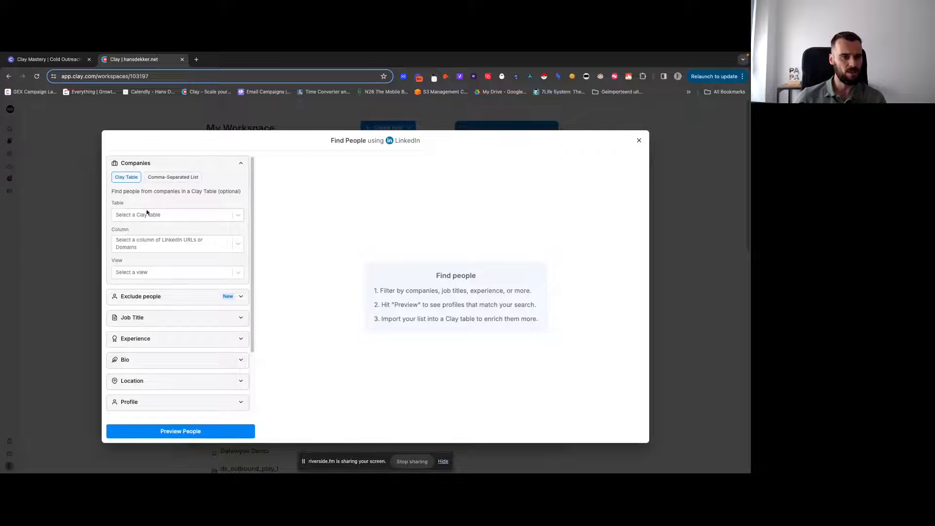
Step: Source people from the companies table and filter job titles for founder and CEO
{"action": "left_click", "coordinate": [177, 214]}
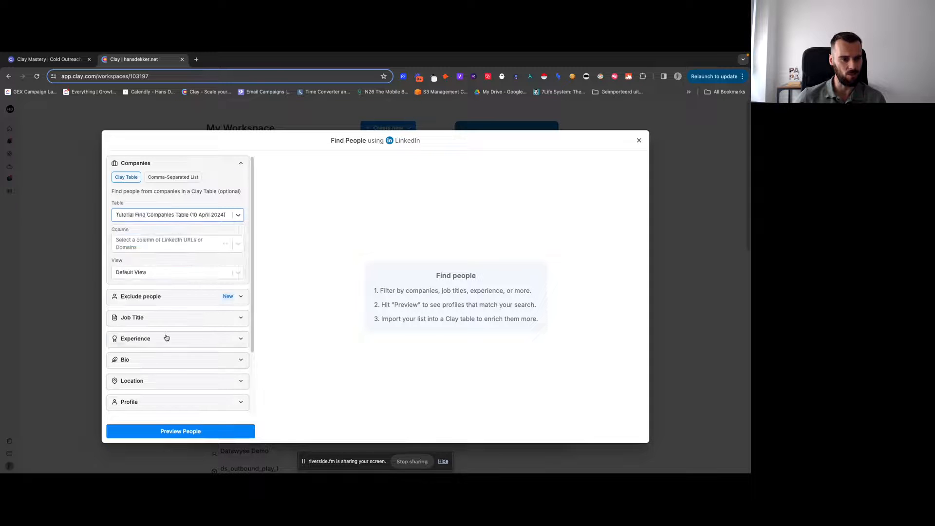
{"action": "left_click", "coordinate": [177, 242]}
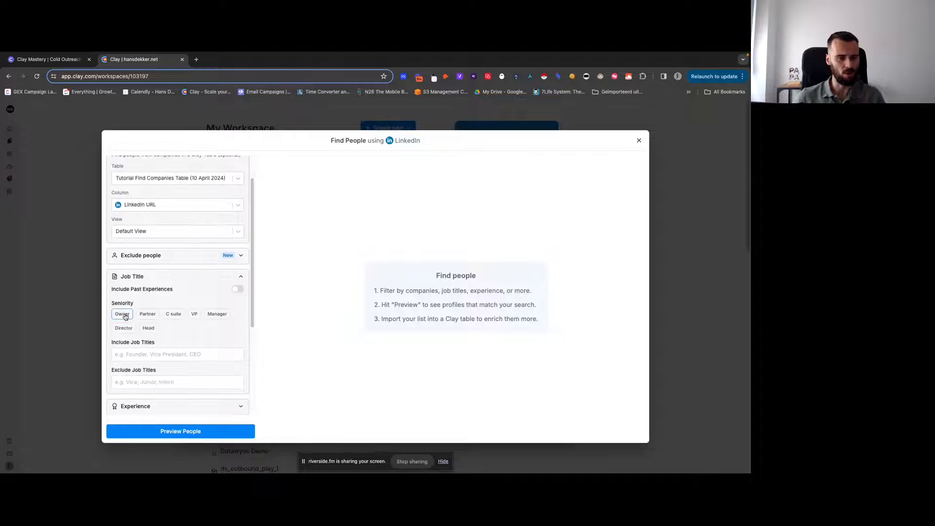
{"action": "type", "text": "founder owner c"}
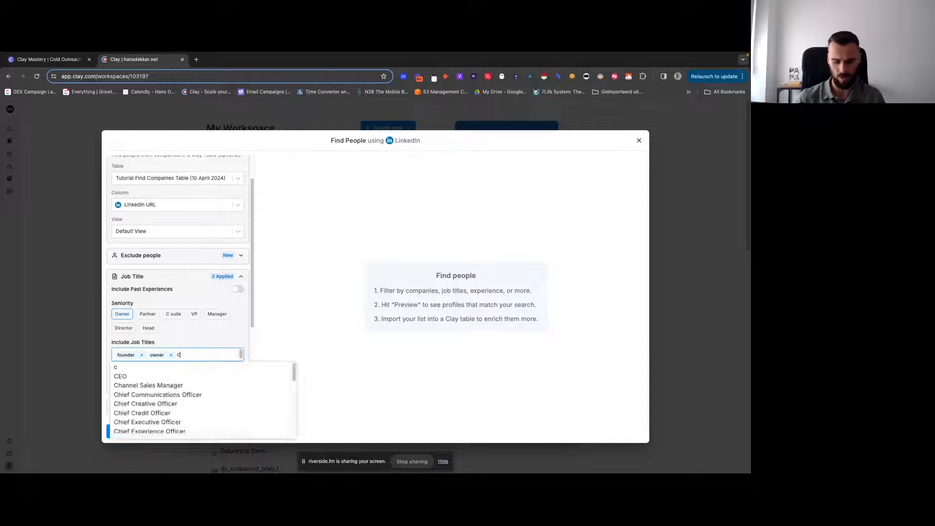
{"action": "left_click", "coordinate": [120, 377]}
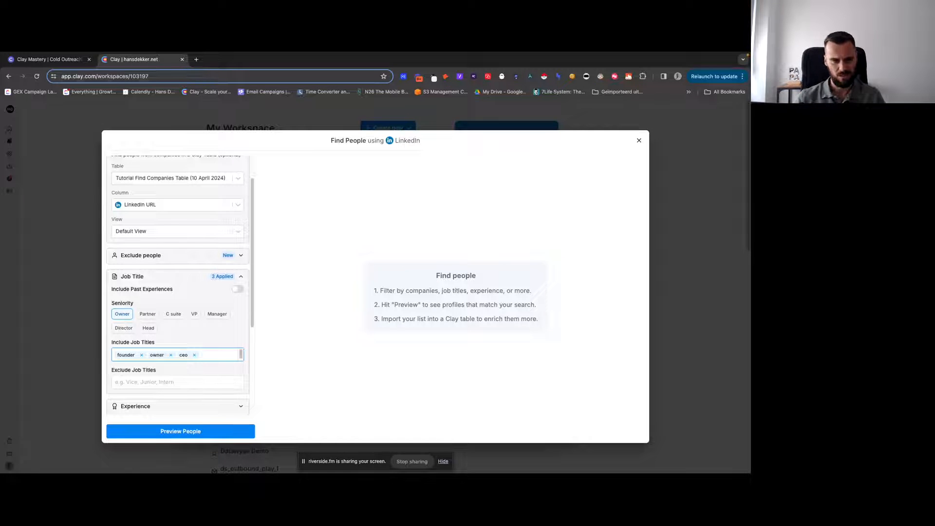
{"action": "type", "text": "pre"}
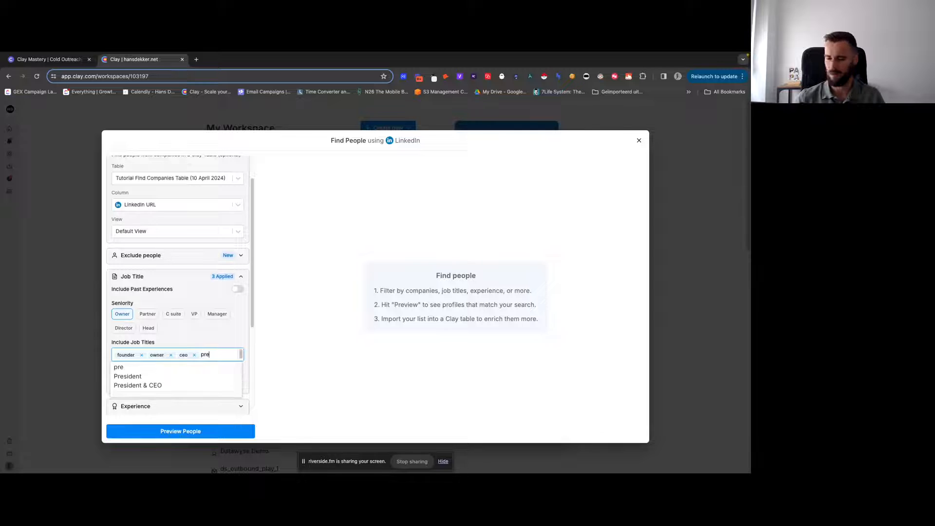
{"action": "key", "text": "Escape"}
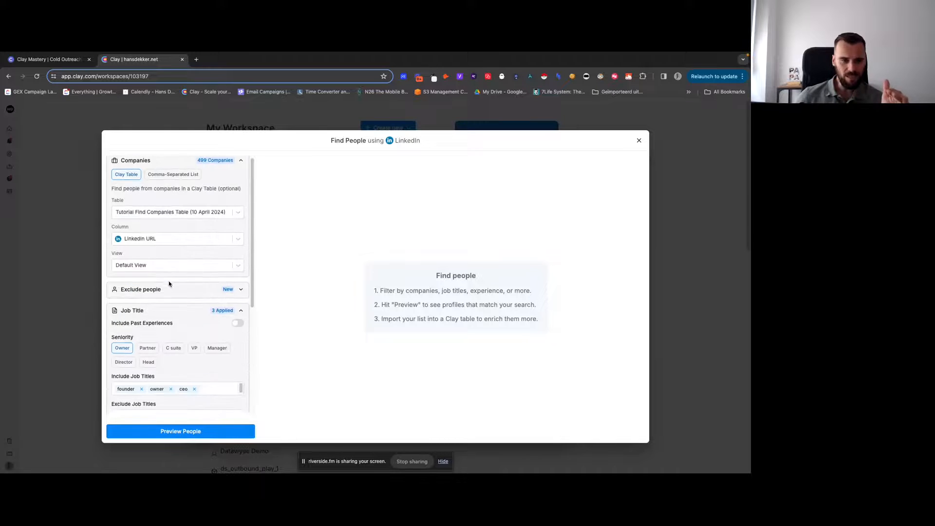
{"action": "scroll", "scroll_direction": "down", "scroll_amount": 3}
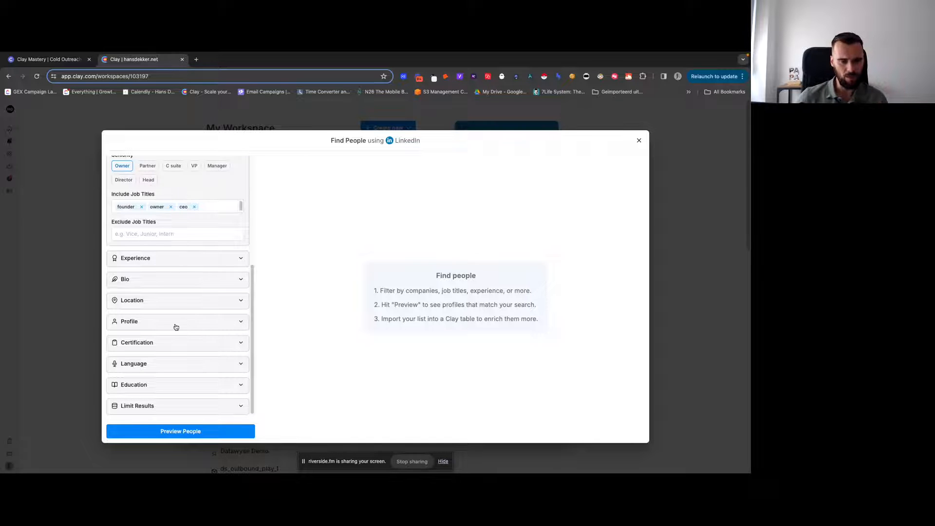
{"action": "left_click", "coordinate": [129, 321]}
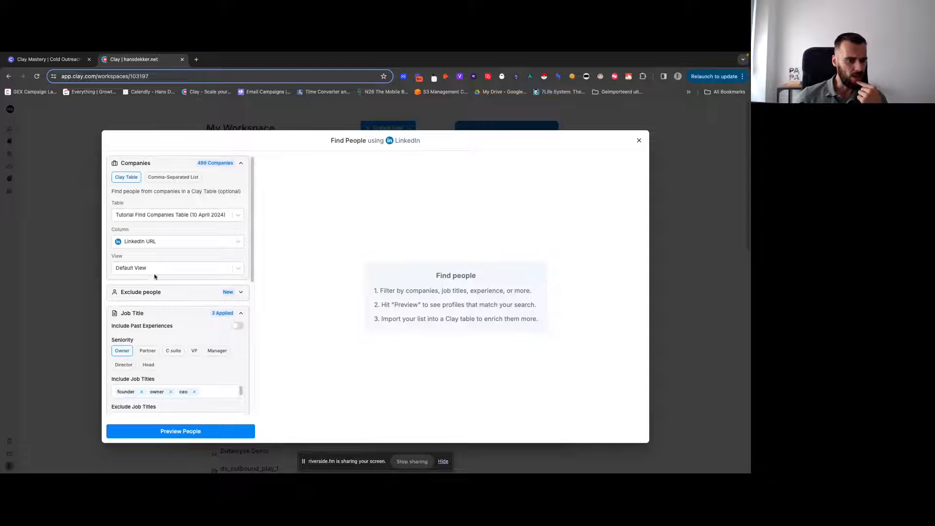
{"action": "mouse_move", "coordinate": [168, 228]}
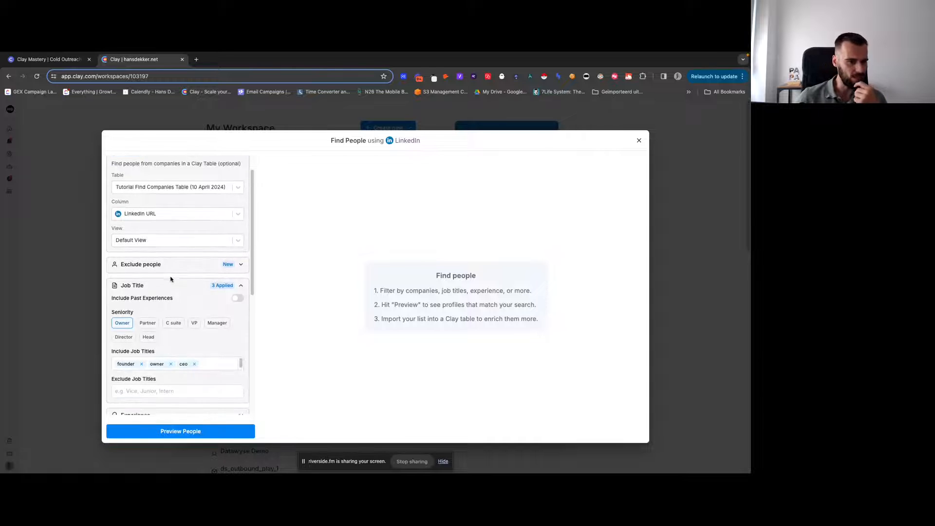
{"action": "scroll", "scroll_direction": "down", "scroll_amount": 3}
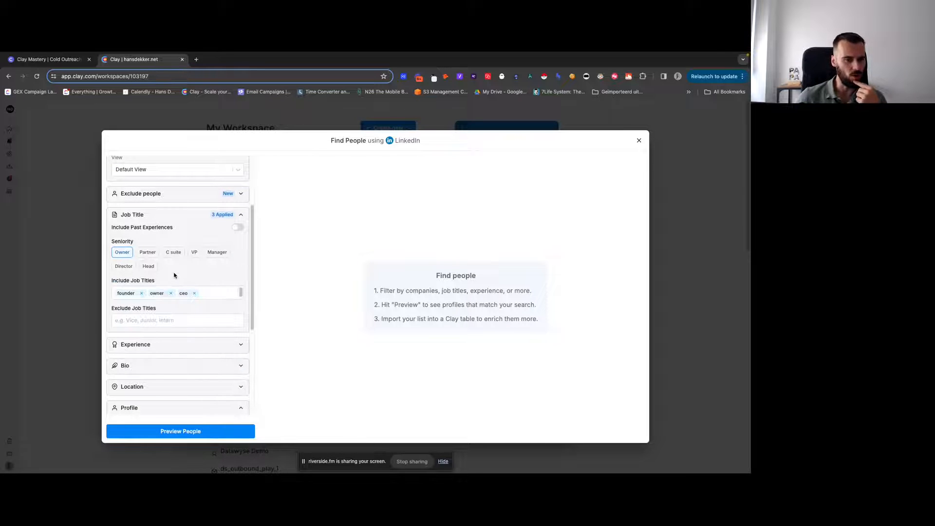
{"action": "scroll", "scroll_direction": "down", "scroll_amount": 3}
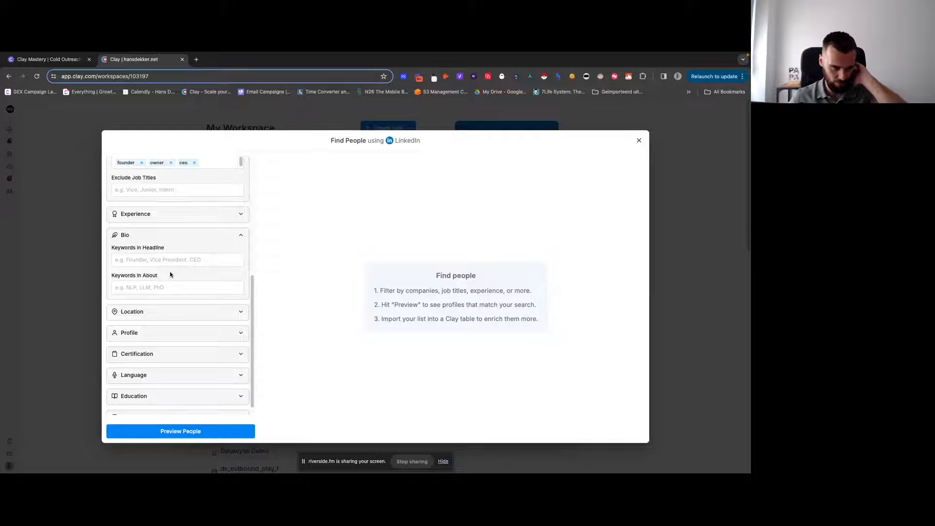
{"action": "mouse_move", "coordinate": [153, 232]}
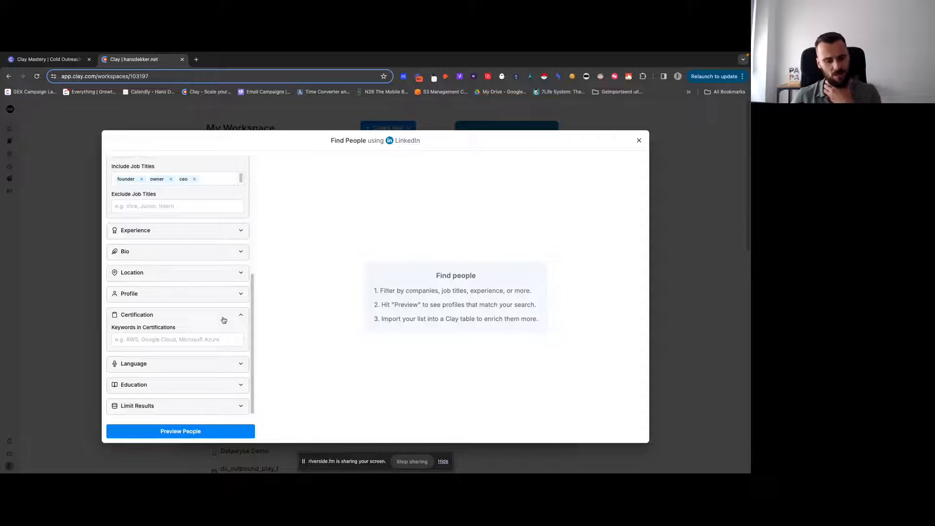
{"action": "mouse_move", "coordinate": [220, 319]}
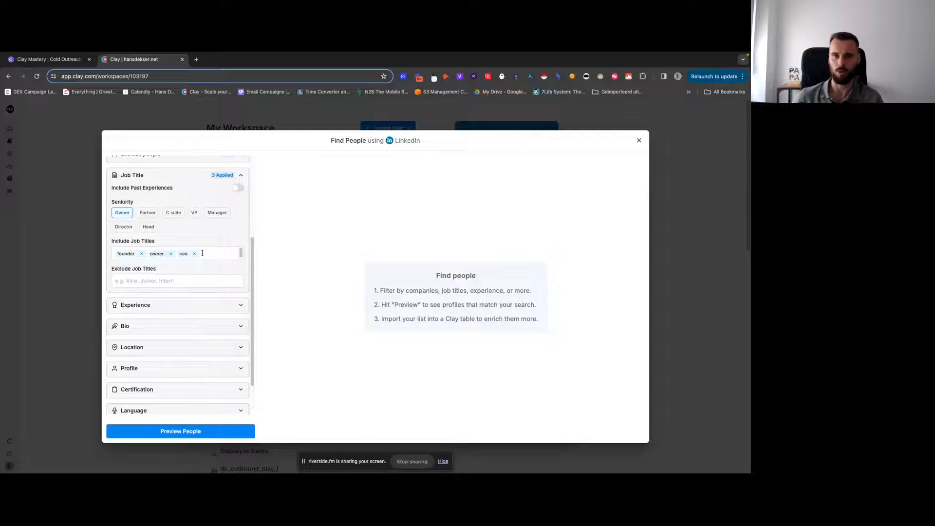
{"action": "scroll", "scroll_direction": "down", "scroll_amount": 3}
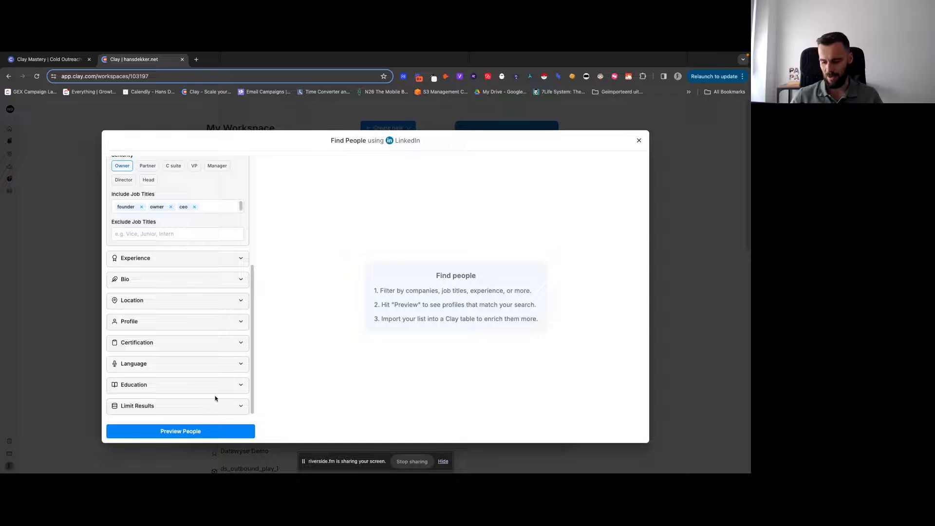
{"action": "left_click", "coordinate": [180, 430]}
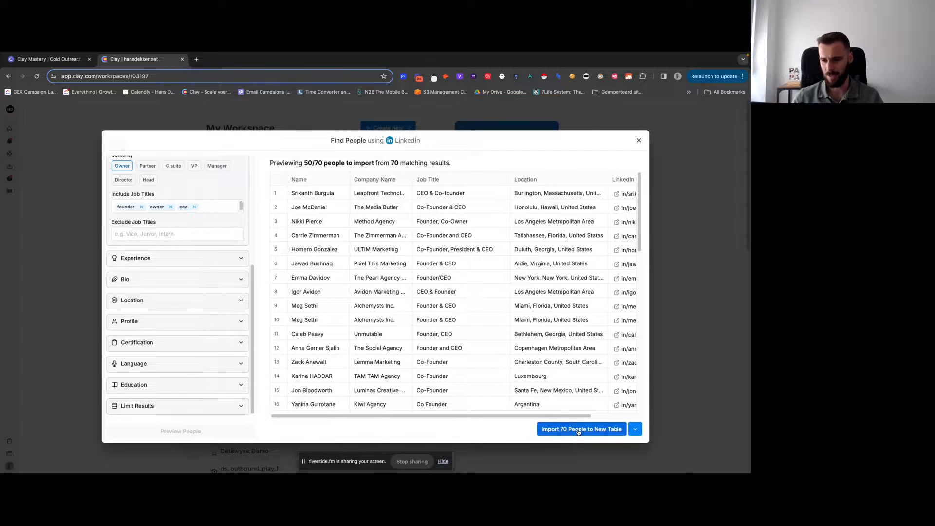
Step: Import the 70 matching people into a new table with free profile data only
{"action": "left_click", "coordinate": [581, 429]}
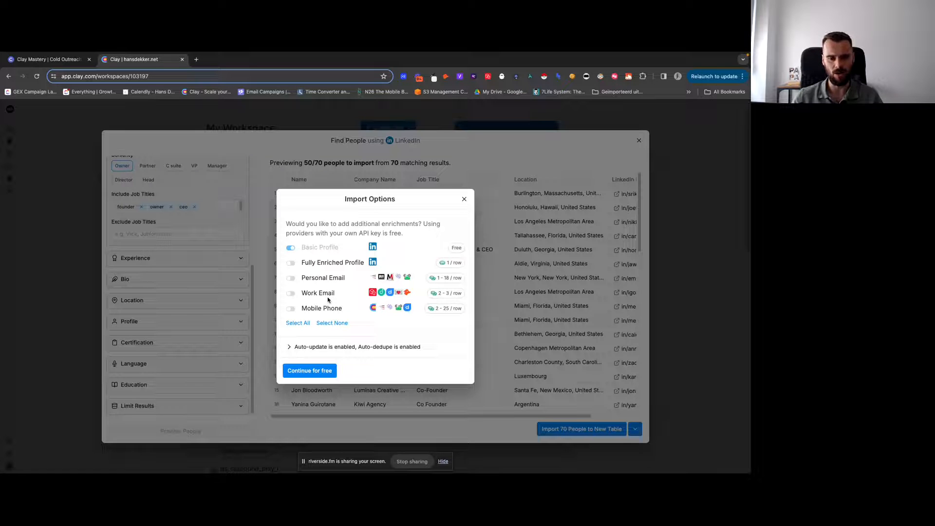
{"action": "left_click", "coordinate": [309, 370]}
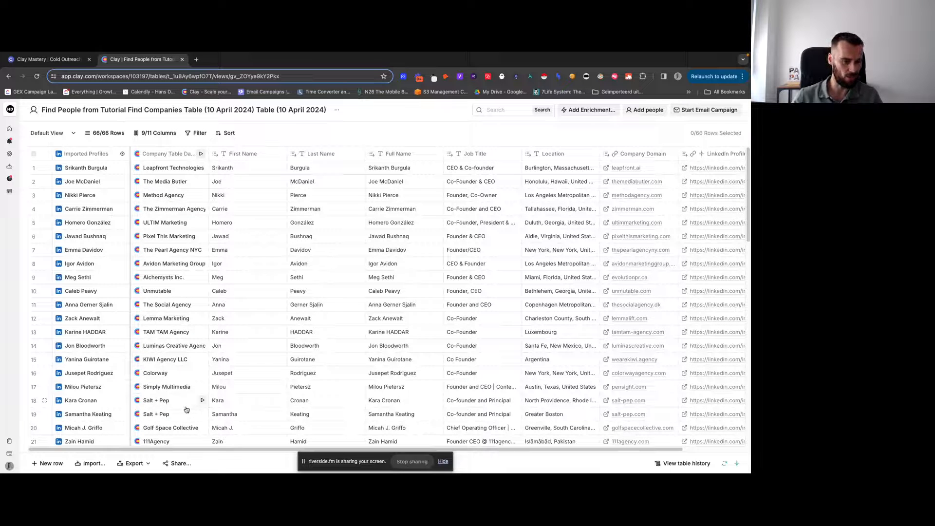
{"action": "mouse_move", "coordinate": [199, 434]}
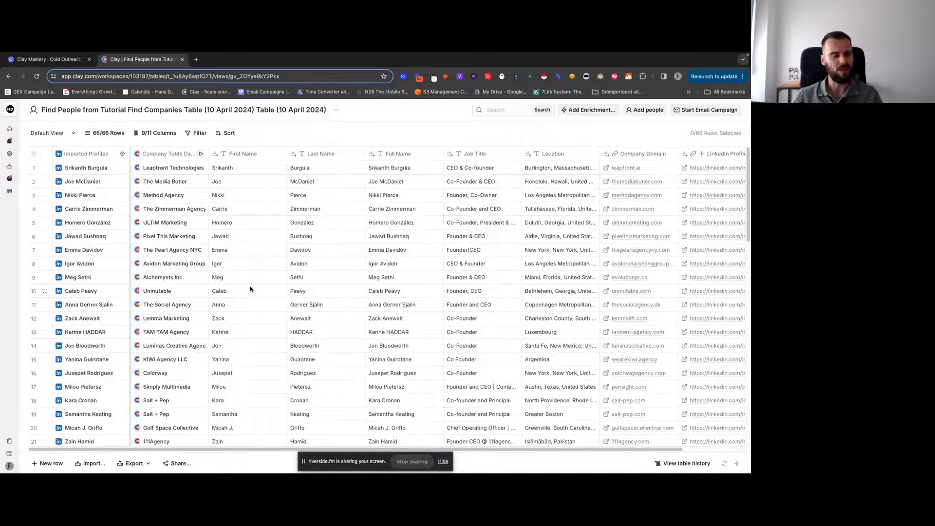
Step: Go back to My Workspace from the sidebar Home link
{"action": "left_click", "coordinate": [10, 109]}
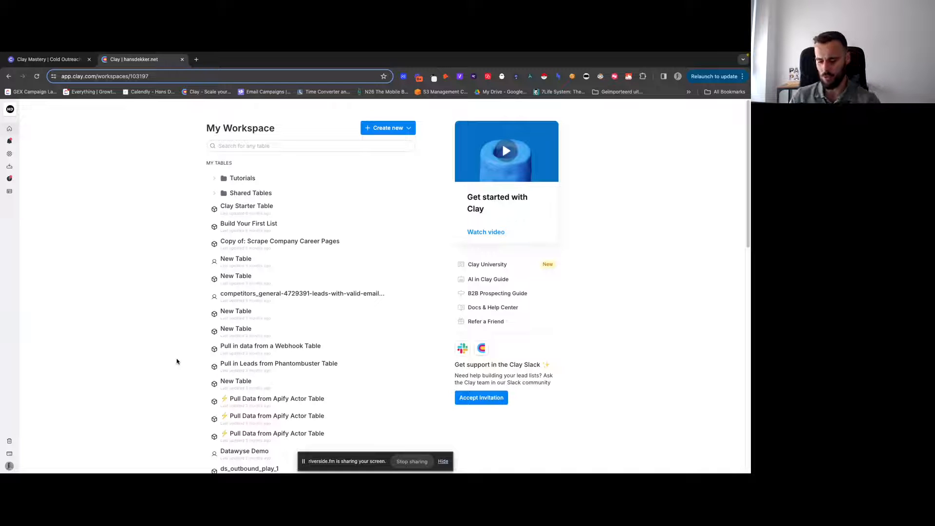
Step: Scroll down My Tables to reach the Tutorial Find Companies Table
{"action": "scroll", "scroll_direction": "down", "scroll_amount": 3}
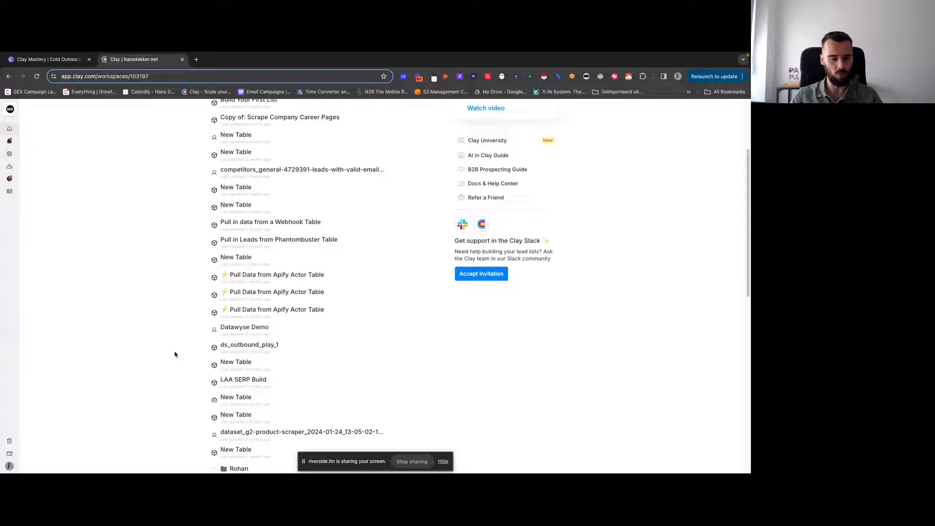
{"action": "scroll", "scroll_direction": "down", "scroll_amount": 3}
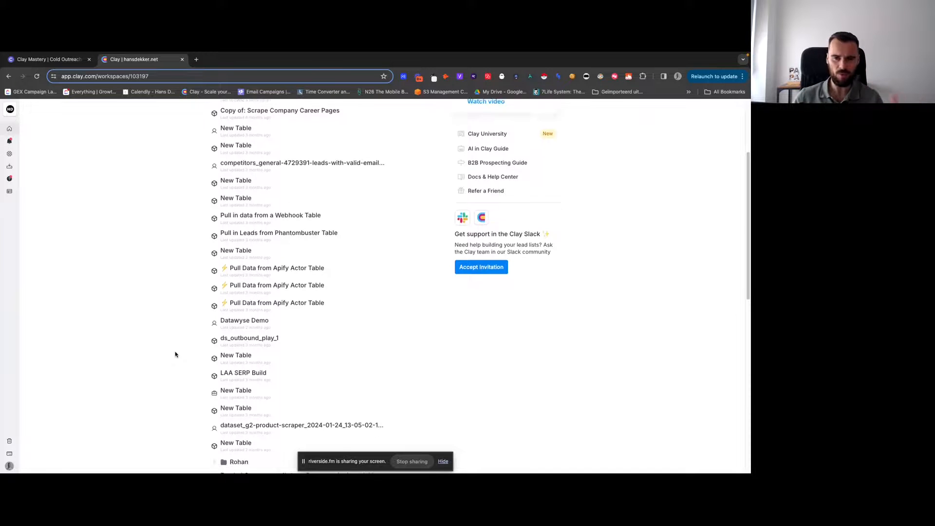
{"action": "scroll", "scroll_direction": "down", "scroll_amount": 3}
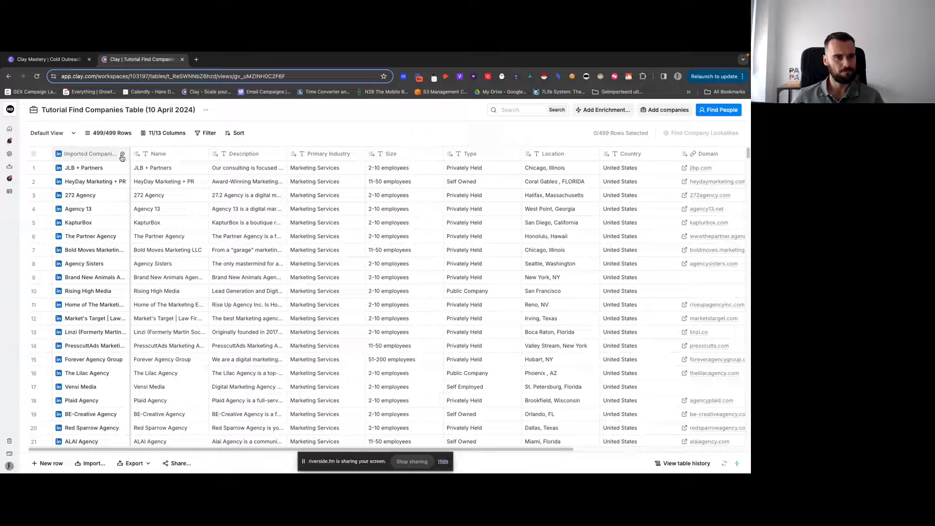
{"action": "mouse_move", "coordinate": [122, 156]}
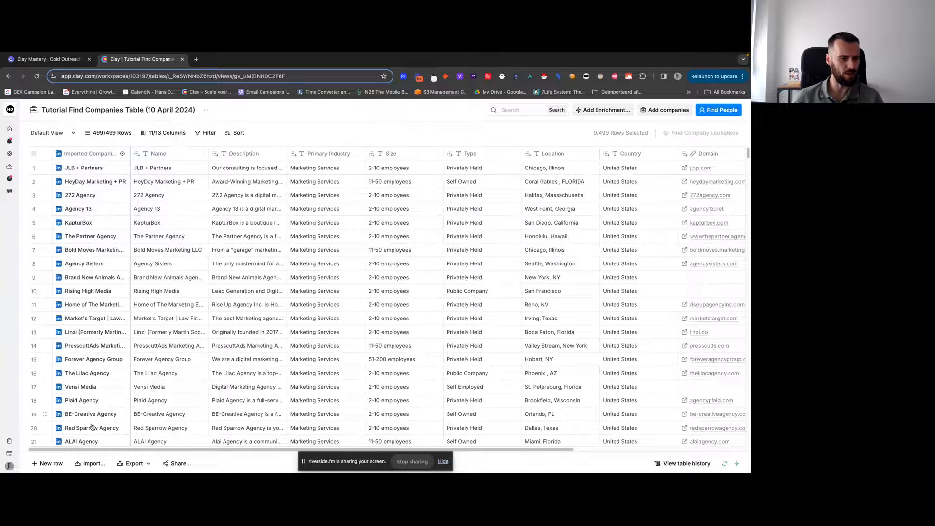
Step: Open Find Companies using LinkedIn from the companies table's Add companies button
{"action": "left_click", "coordinate": [719, 110]}
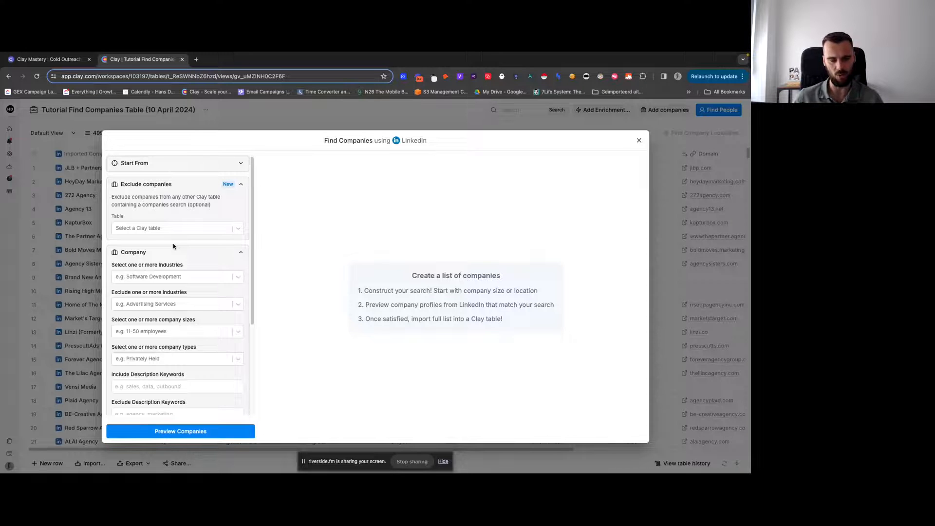
Step: Exclude companies from the BB #1 - Find Companies Table (22 March 2024)
{"action": "left_click", "coordinate": [176, 228]}
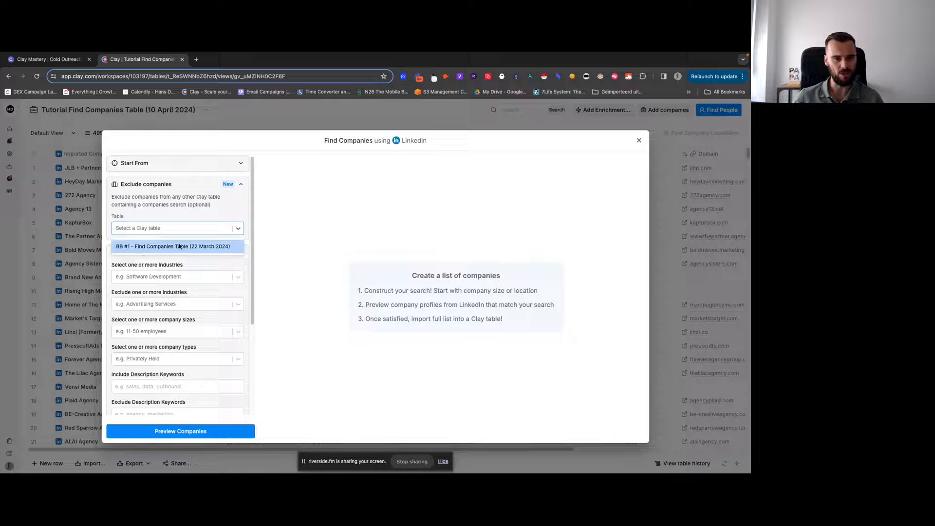
{"action": "left_click", "coordinate": [175, 245]}
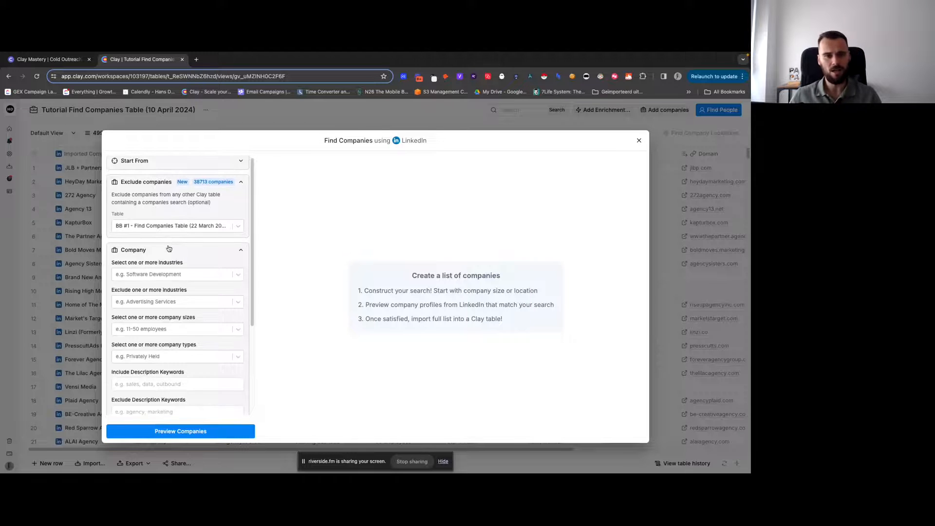
{"action": "scroll", "scroll_direction": "down", "scroll_amount": 3}
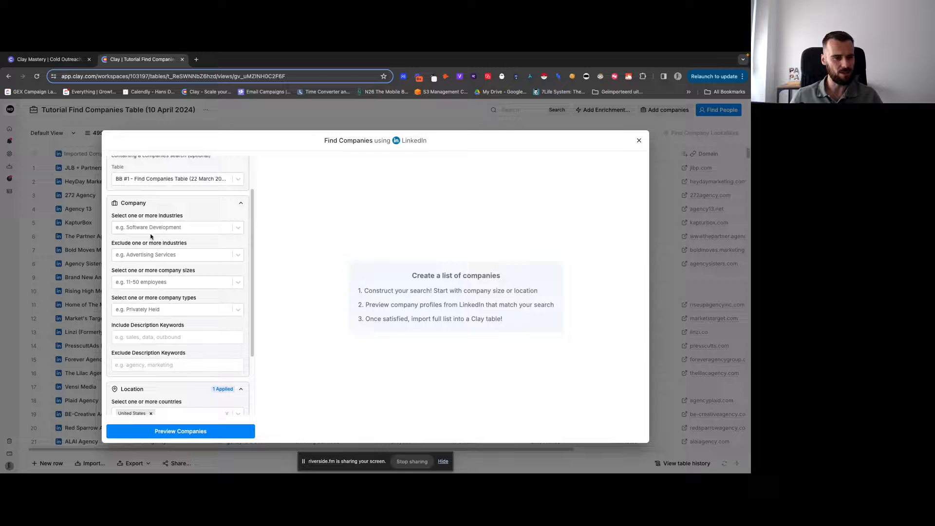
Step: Preview Advertising and Marketing Services companies, adding 11-50 employees, with limit 500
{"action": "left_click", "coordinate": [177, 228]}
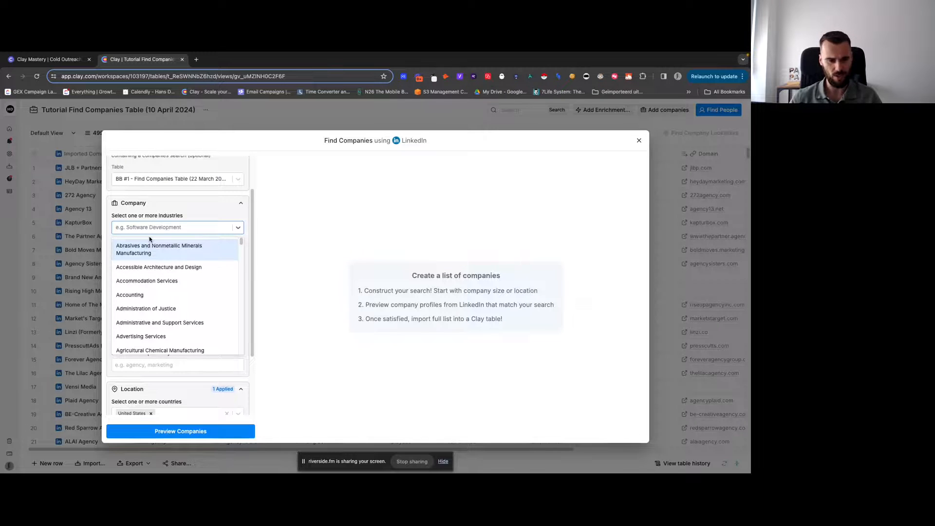
{"action": "left_click", "coordinate": [140, 335]}
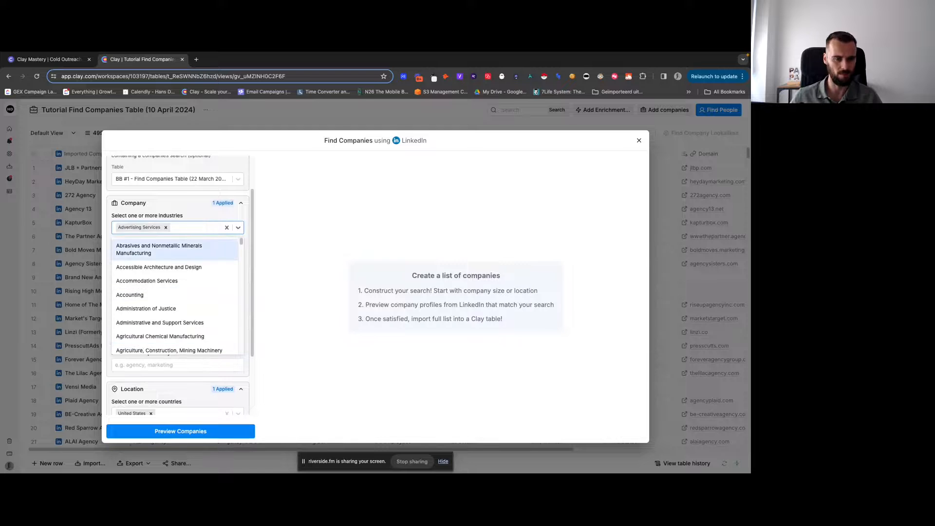
{"action": "type", "text": "mar"}
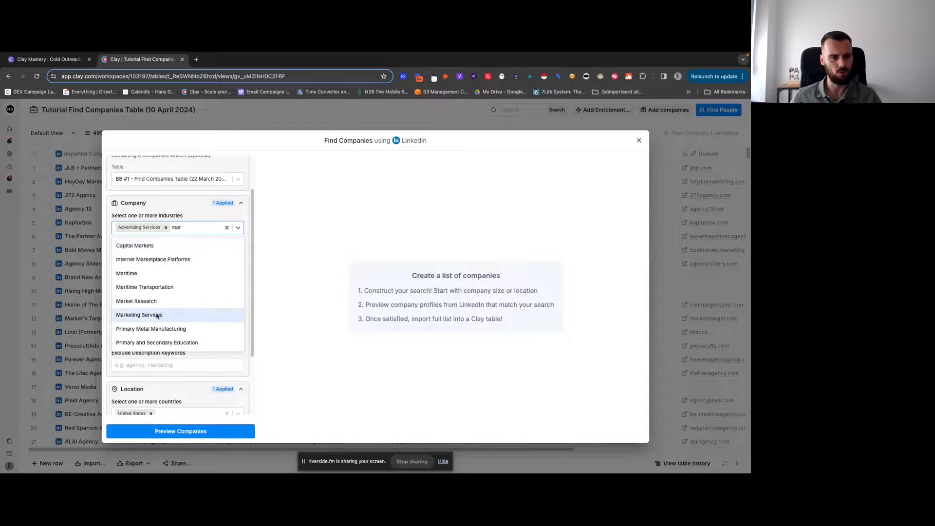
{"action": "left_click", "coordinate": [138, 314]}
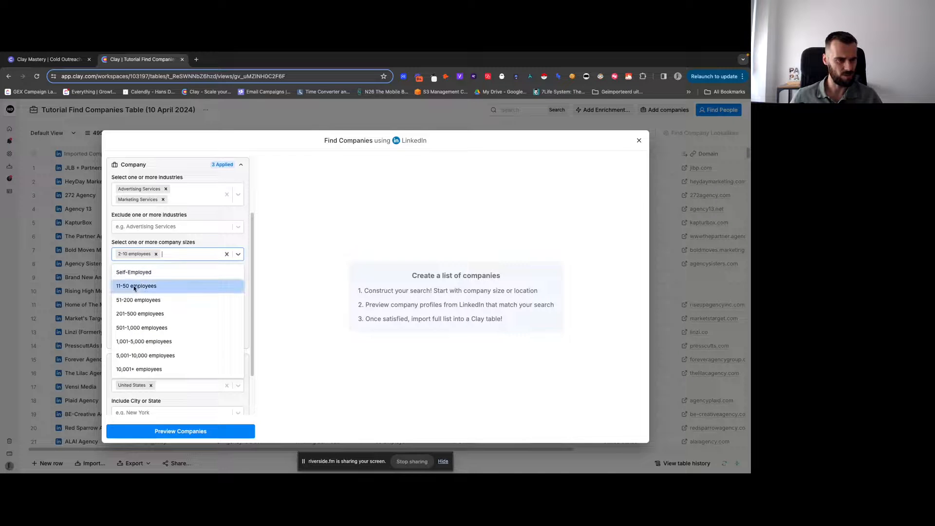
{"action": "left_click", "coordinate": [135, 286]}
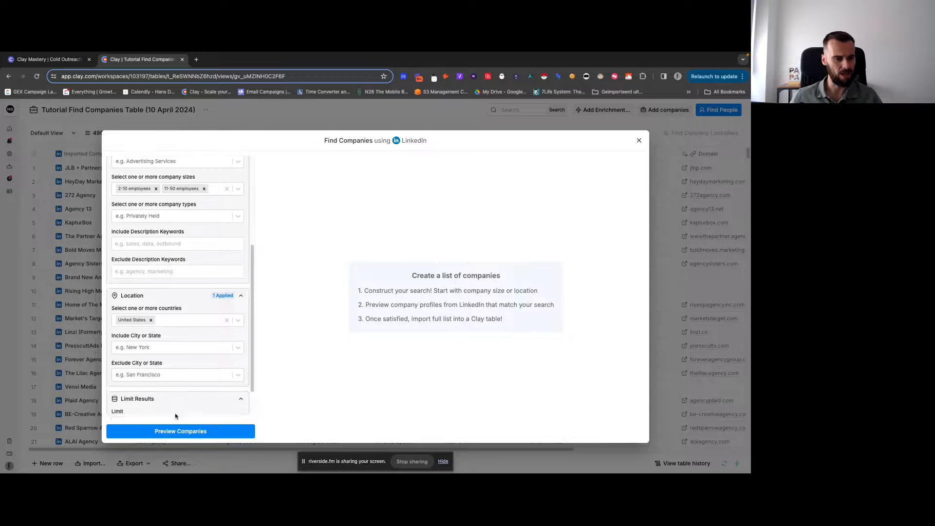
{"action": "type", "text": "500"}
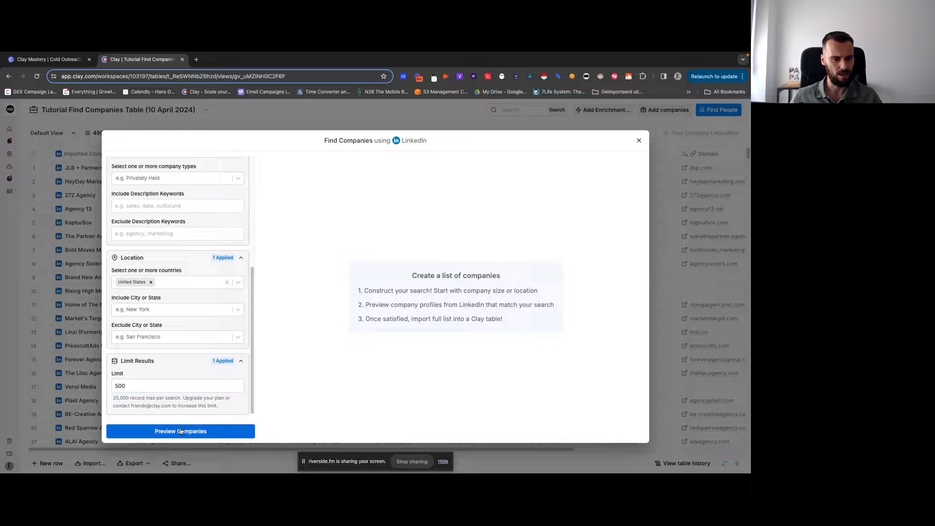
{"action": "left_click", "coordinate": [180, 430]}
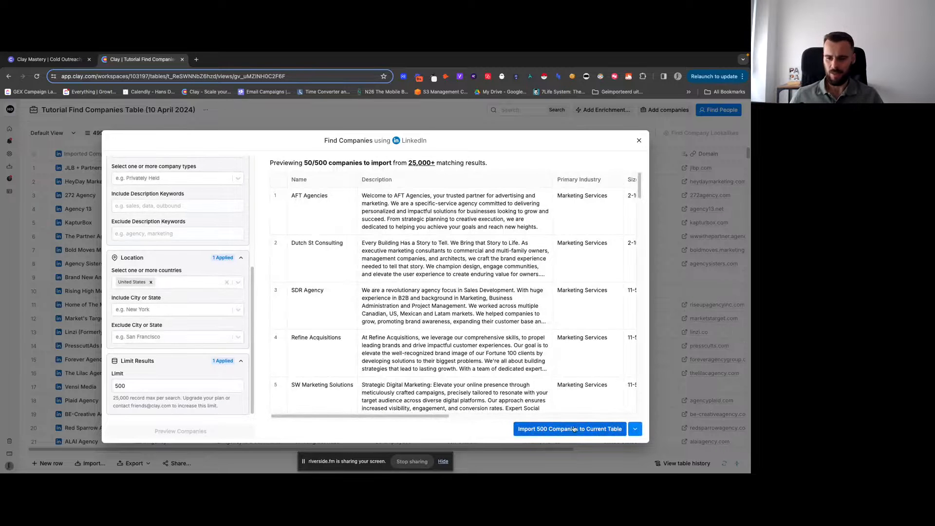
Step: Import 500 companies to the current table, dismiss the summary, and open the sidebar
{"action": "left_click", "coordinate": [569, 428]}
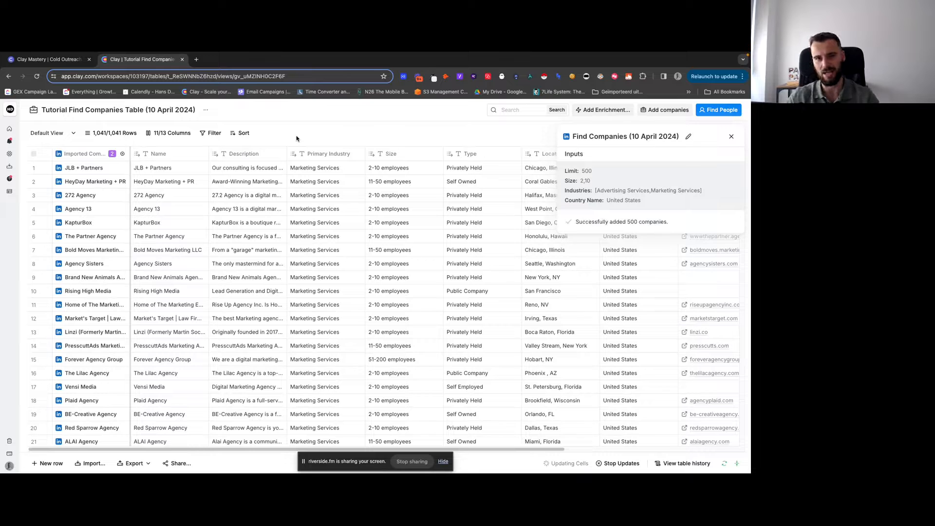
{"action": "left_click", "coordinate": [731, 136]}
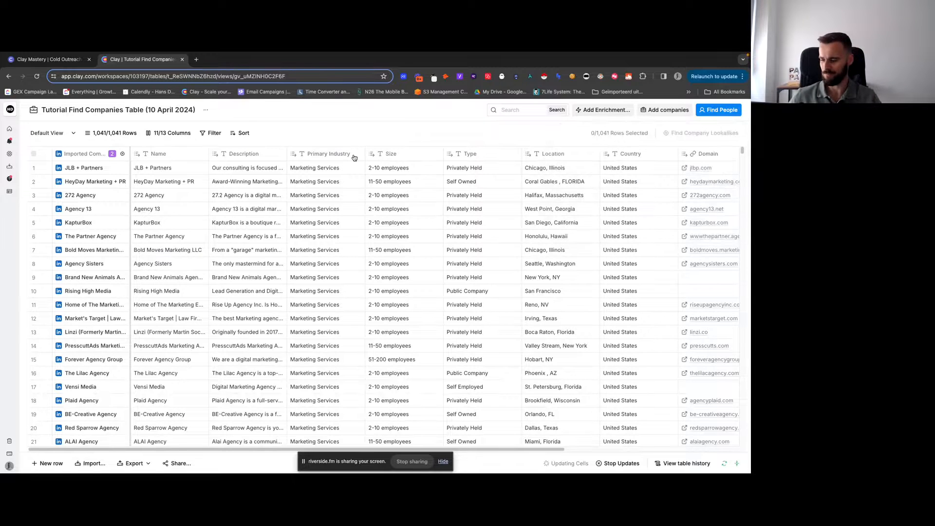
{"action": "left_click", "coordinate": [9, 109]}
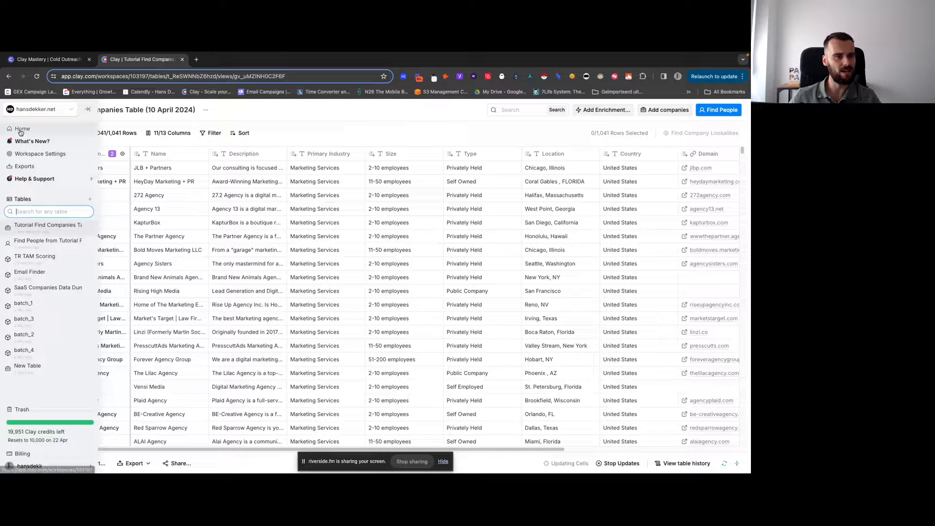
Step: Open Find People from Tutorial Find Companies Table and scroll through its 146 rows
{"action": "left_click", "coordinate": [22, 128]}
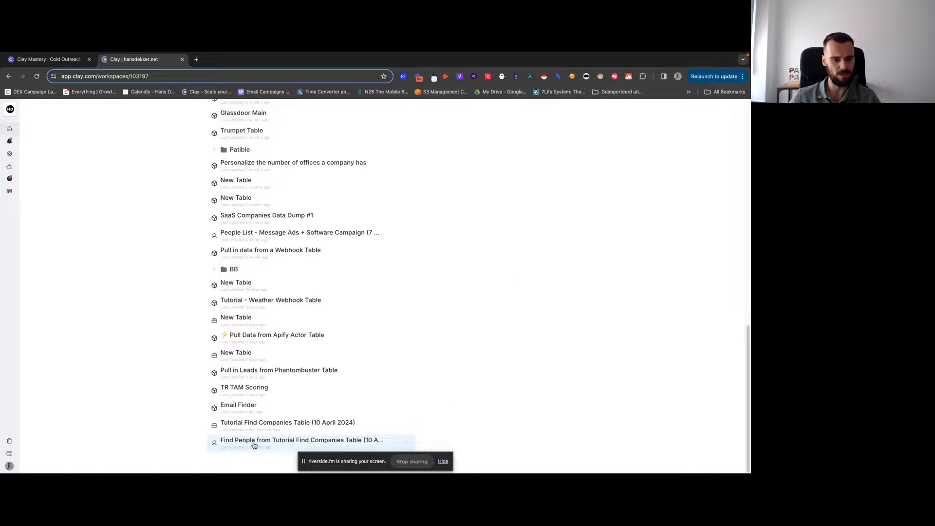
{"action": "left_click", "coordinate": [302, 439]}
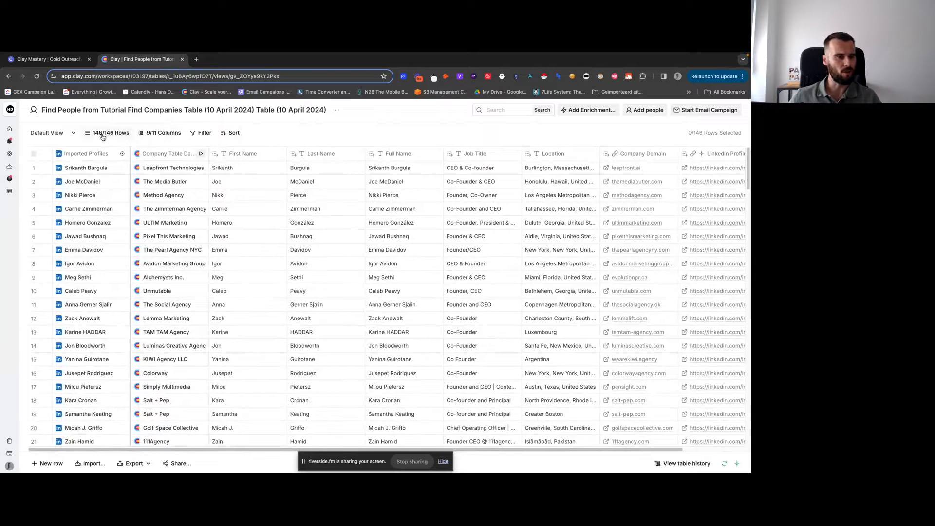
{"action": "scroll", "scroll_direction": "down", "scroll_amount": 3}
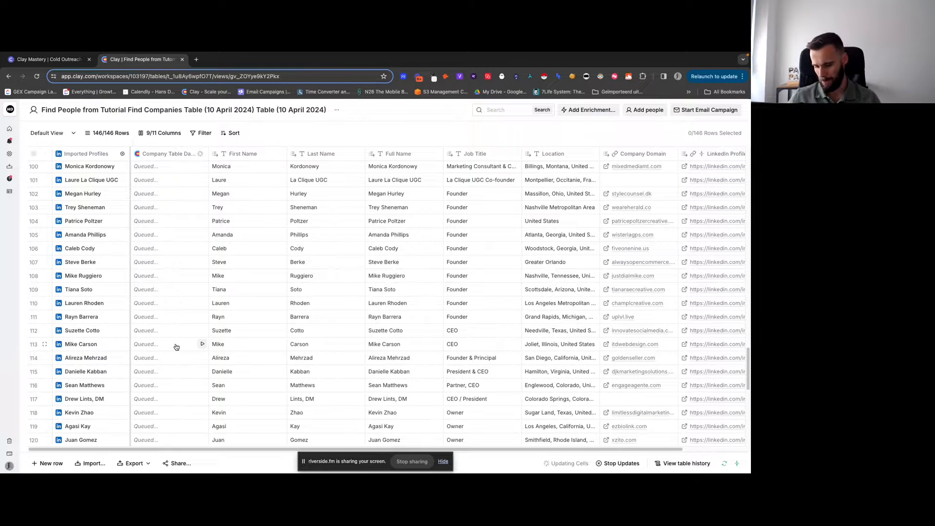
{"action": "scroll", "scroll_direction": "down", "scroll_amount": 3}
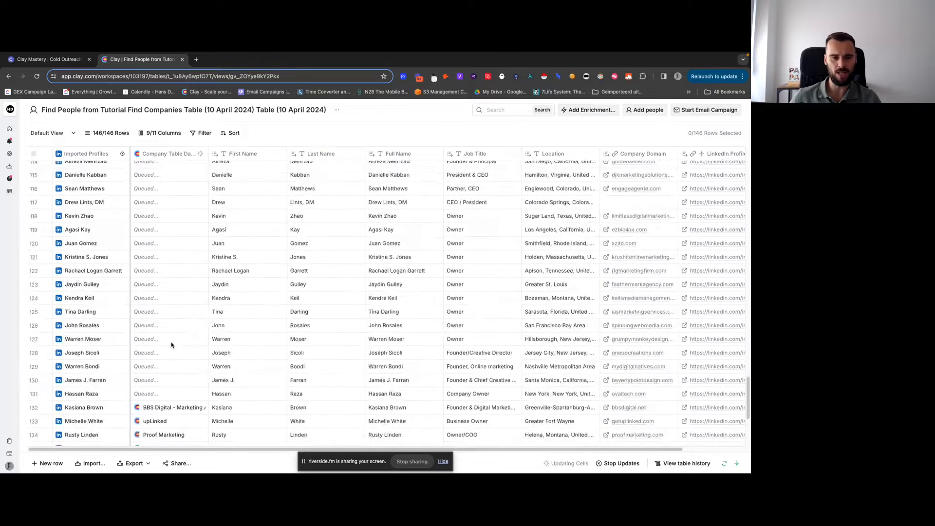
{"action": "scroll", "scroll_direction": "down", "scroll_amount": 3}
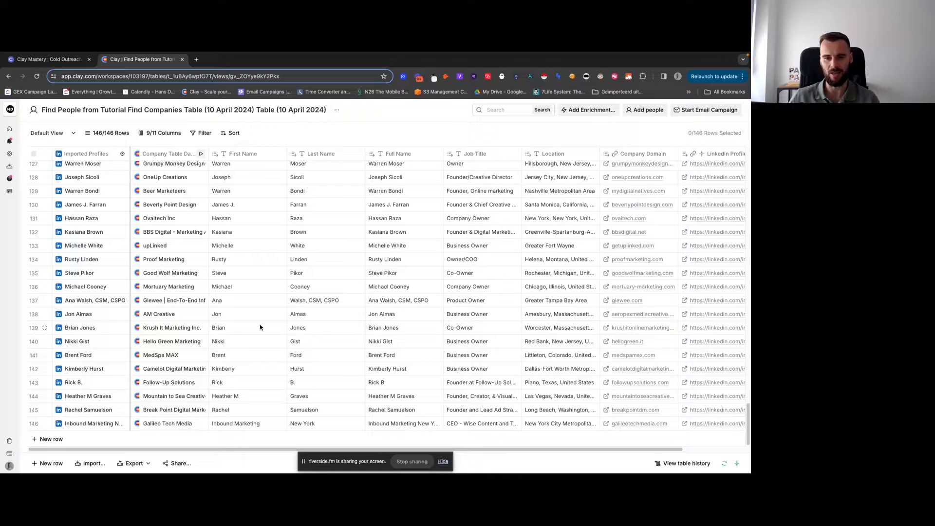
{"action": "mouse_move", "coordinate": [255, 322]}
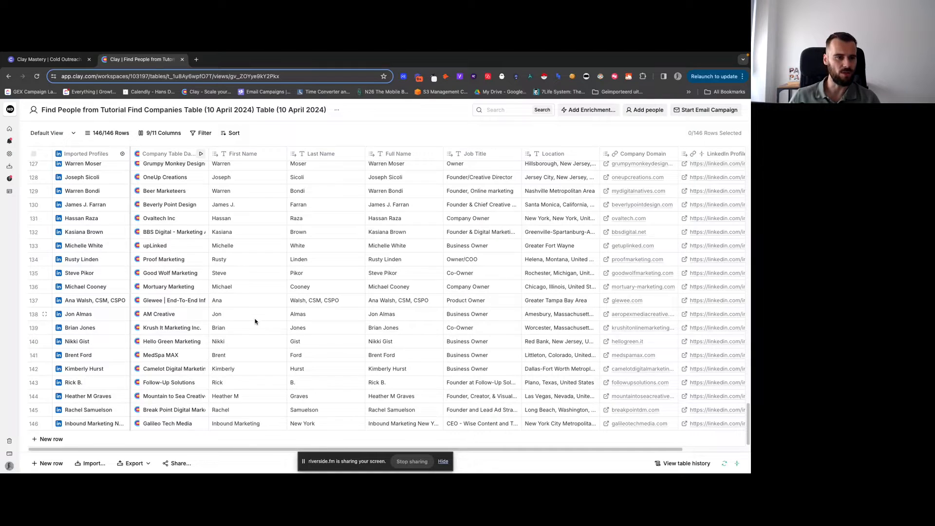
{"action": "scroll", "scroll_direction": "up", "scroll_amount": 3}
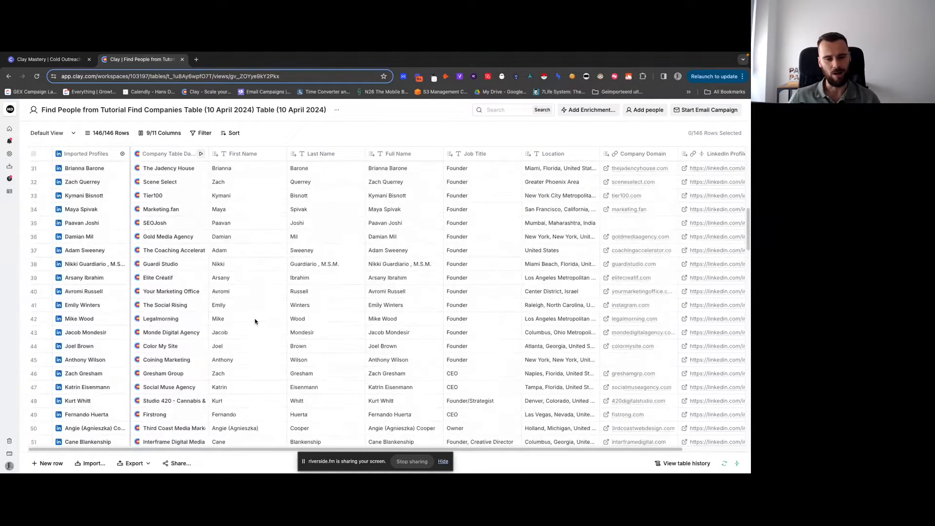
{"action": "scroll", "scroll_direction": "up", "scroll_amount": 3}
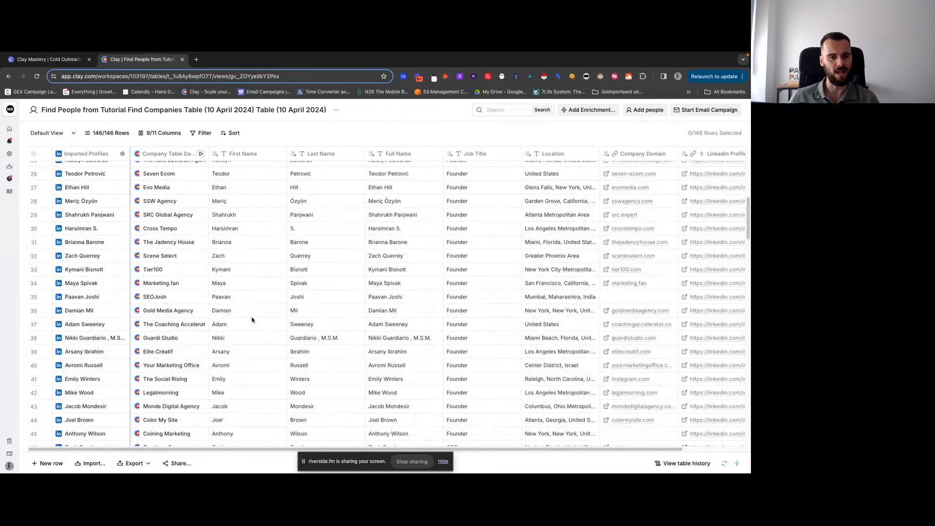